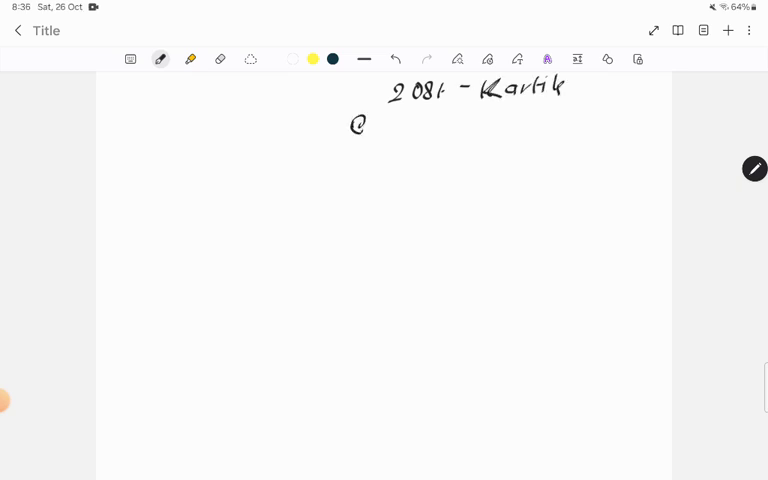
- Handwrite the subject line 'Electronics & Communication' and underline it
{"action": "left_click_drag", "start_coordinate": [356, 128], "coordinate": [436, 128]}
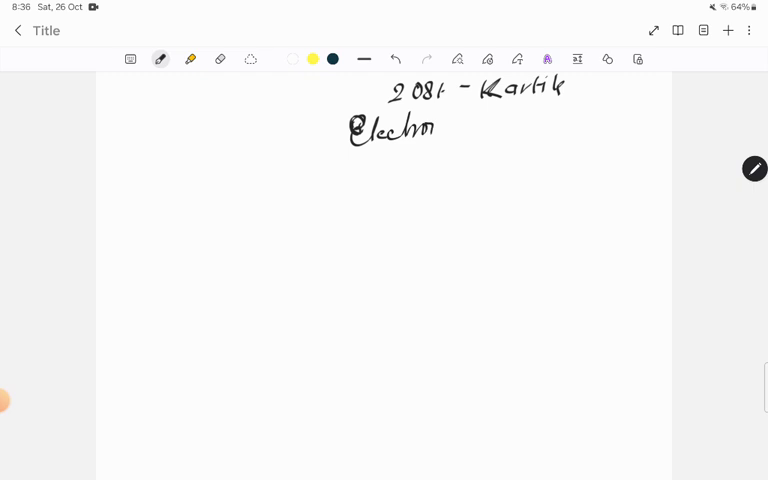
{"action": "left_click_drag", "start_coordinate": [436, 128], "coordinate": [556, 128]}
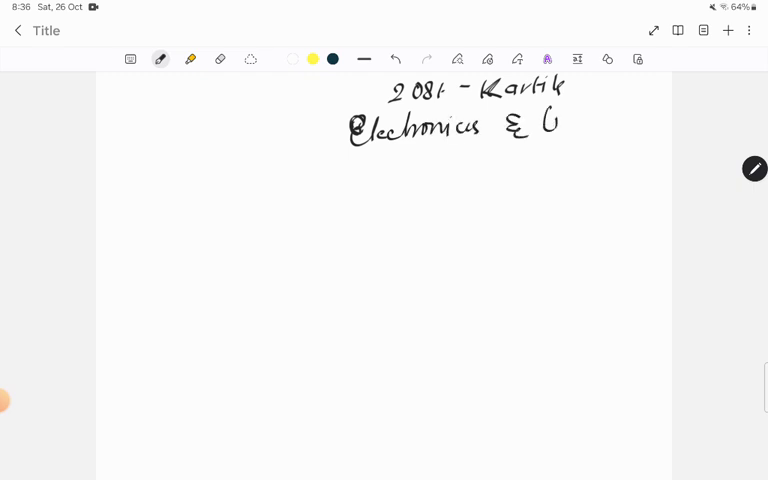
{"action": "left_click_drag", "start_coordinate": [560, 126], "coordinate": [636, 130]}
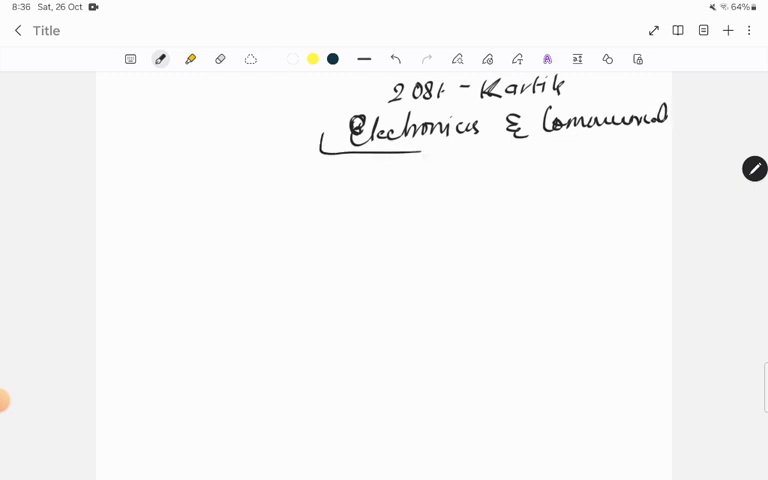
{"action": "left_click_drag", "start_coordinate": [420, 150], "coordinate": [660, 150]}
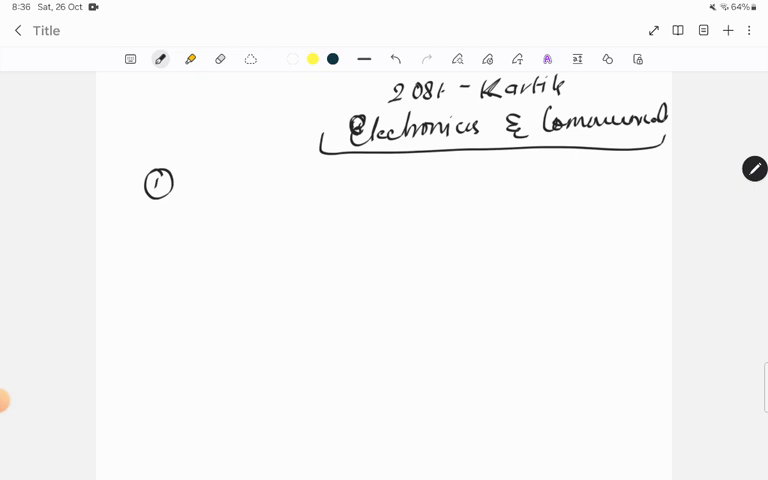
- Handwrite question 1: the output of an Op Amp when the input is a square wave
{"action": "left_click_drag", "start_coordinate": [204, 184], "coordinate": [284, 190]}
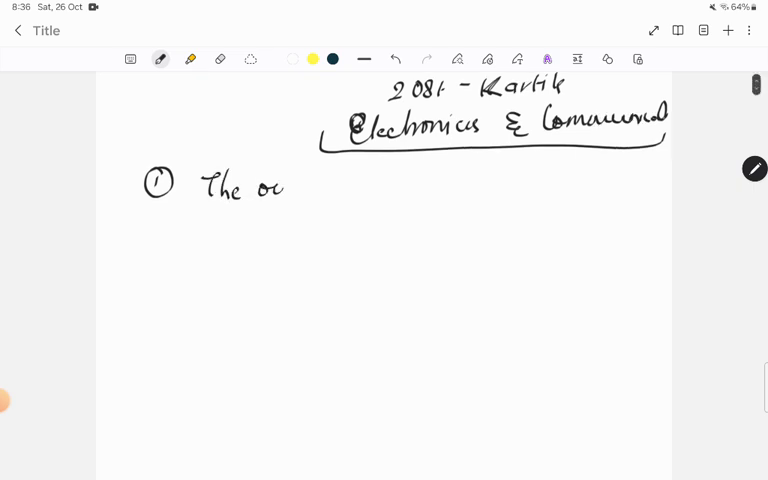
{"action": "left_click_drag", "start_coordinate": [270, 184], "coordinate": [360, 184]}
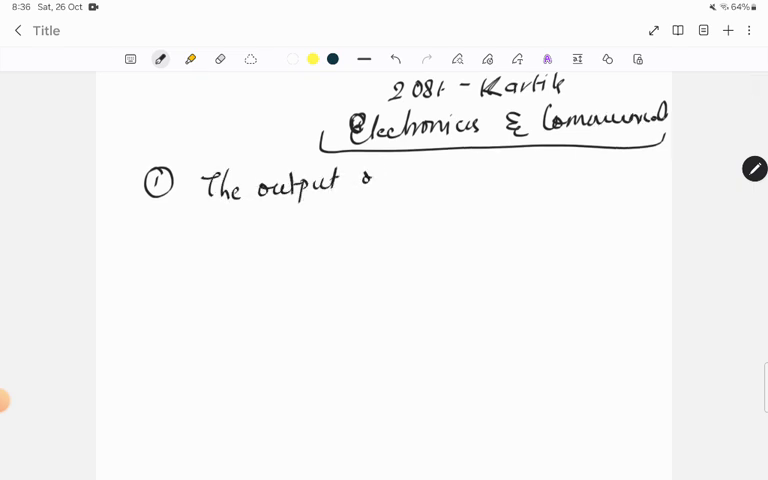
{"action": "left_click_drag", "start_coordinate": [360, 184], "coordinate": [470, 180]}
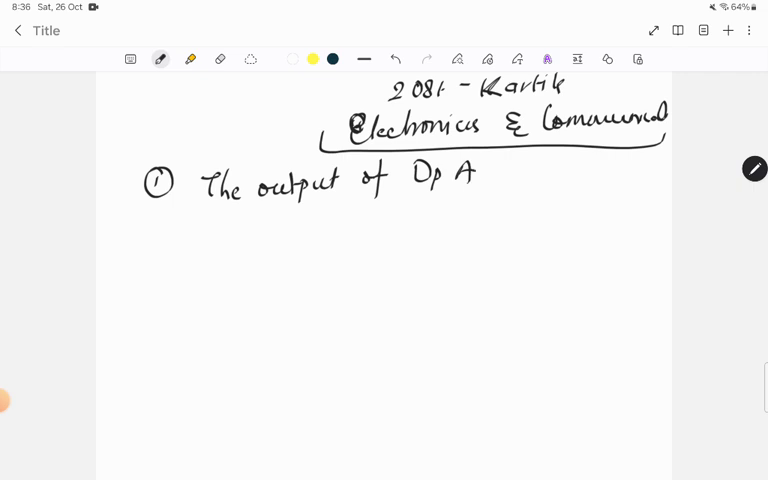
{"action": "left_click_drag", "start_coordinate": [470, 176], "coordinate": [570, 180]}
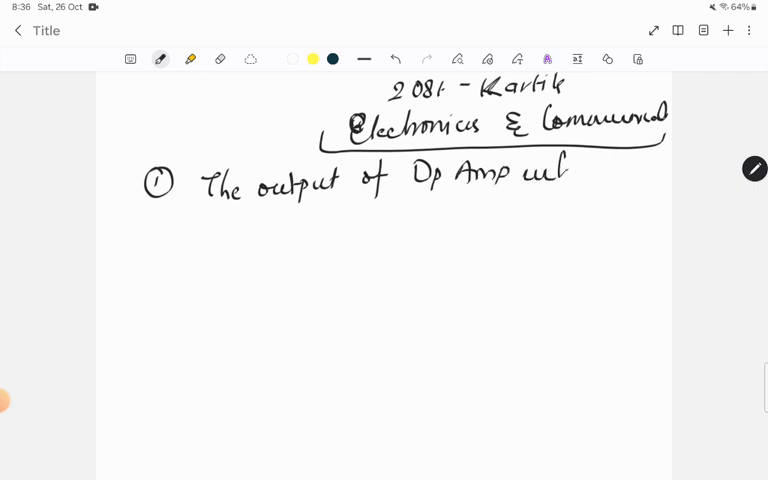
{"action": "left_click_drag", "start_coordinate": [560, 176], "coordinate": [656, 176]}
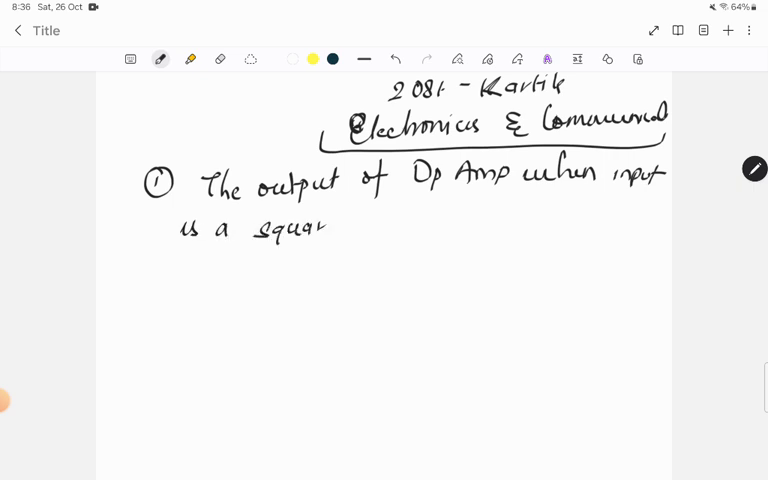
{"action": "left_click_drag", "start_coordinate": [360, 224], "coordinate": [420, 224]}
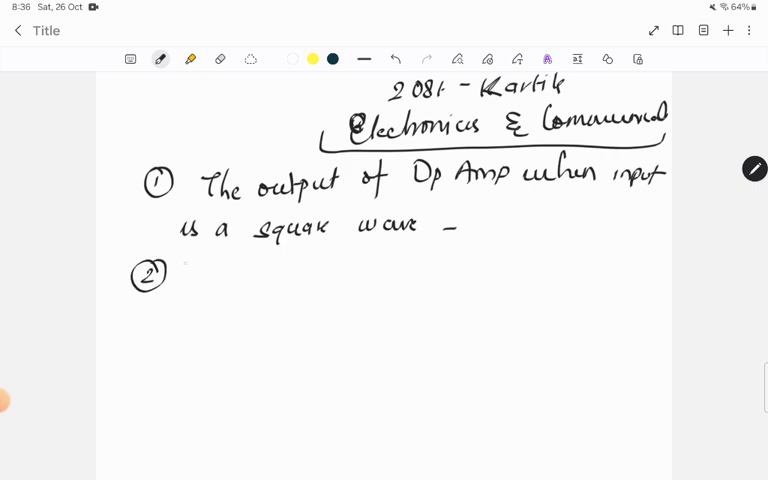
- Handwrite question 2 on who appoints the auditor of NEC, then number question 3
{"action": "left_click_drag", "start_coordinate": [180, 276], "coordinate": [236, 280]}
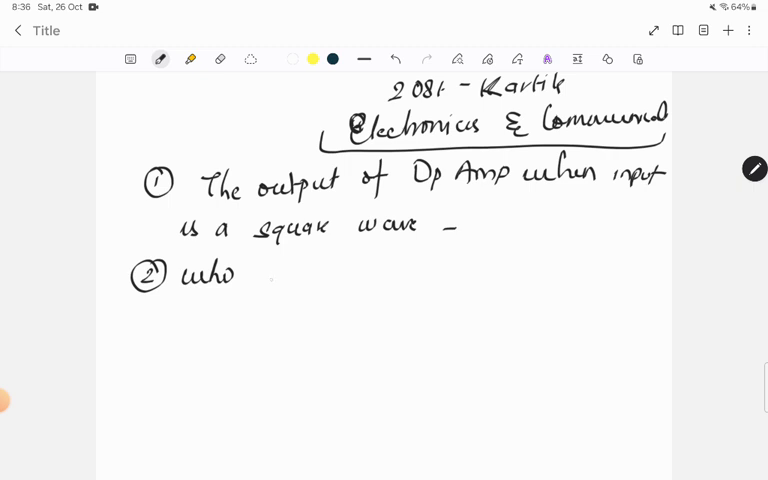
{"action": "left_click_drag", "start_coordinate": [260, 276], "coordinate": [336, 276]}
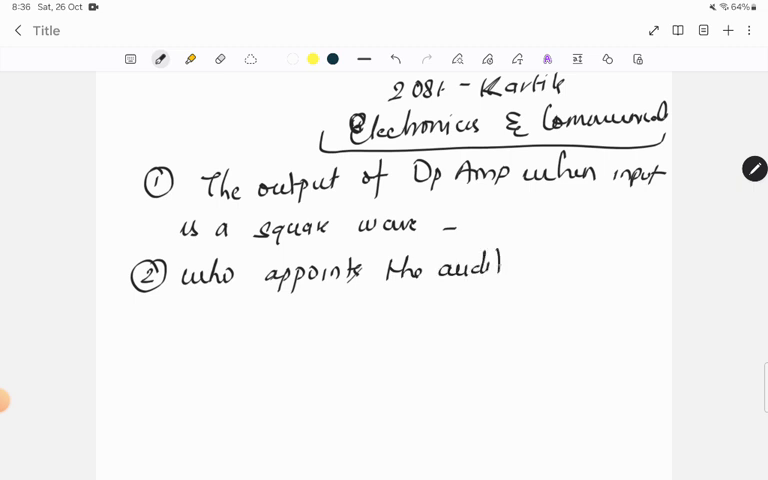
{"action": "type", "text": "itor of N"}
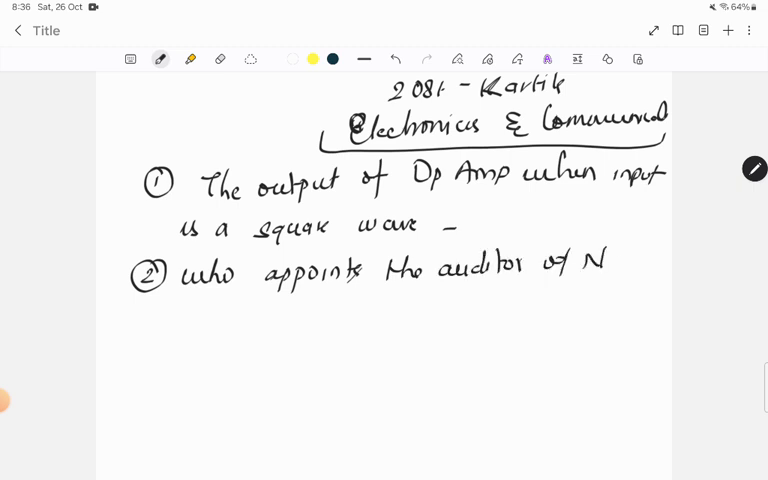
{"action": "type", "text": "EC 1"}
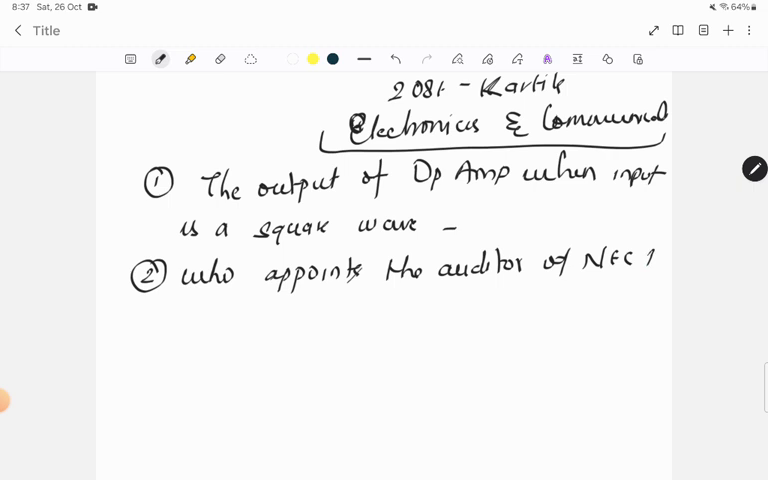
{"action": "left_click_drag", "start_coordinate": [140, 320], "coordinate": [150, 340]}
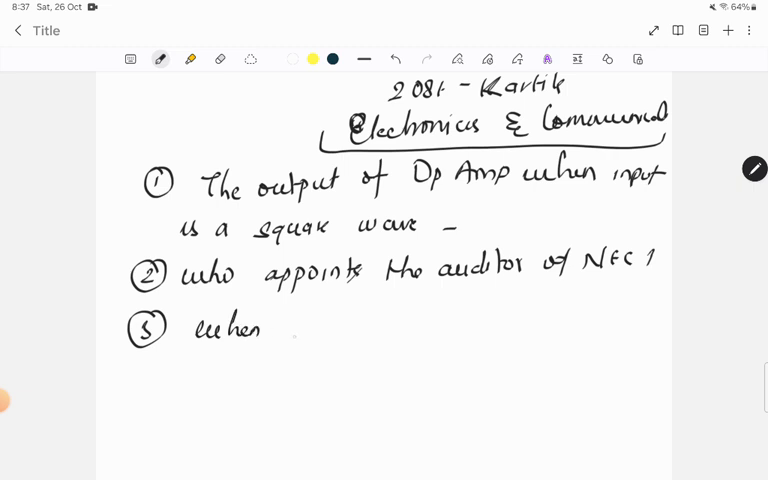
- Write question 3's opening: any University wants to offer a bachelors, masters or PhD
{"action": "type", "text": "any Un"}
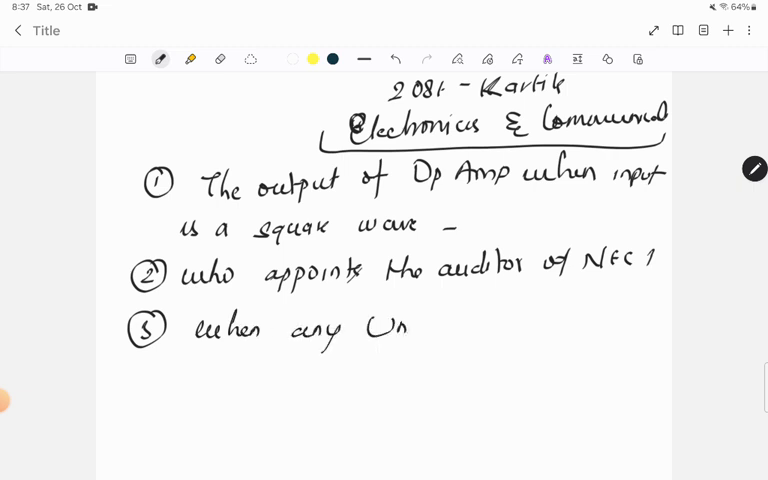
{"action": "left_click_drag", "start_coordinate": [382, 324], "coordinate": [490, 324]}
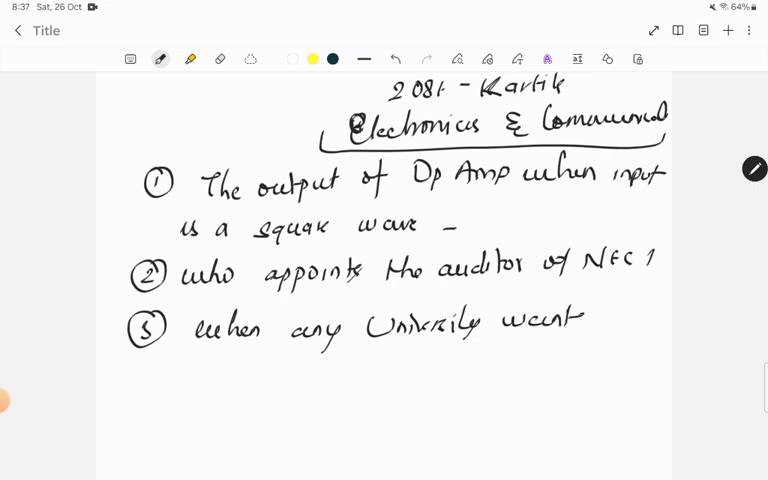
{"action": "type", "text": "to of"}
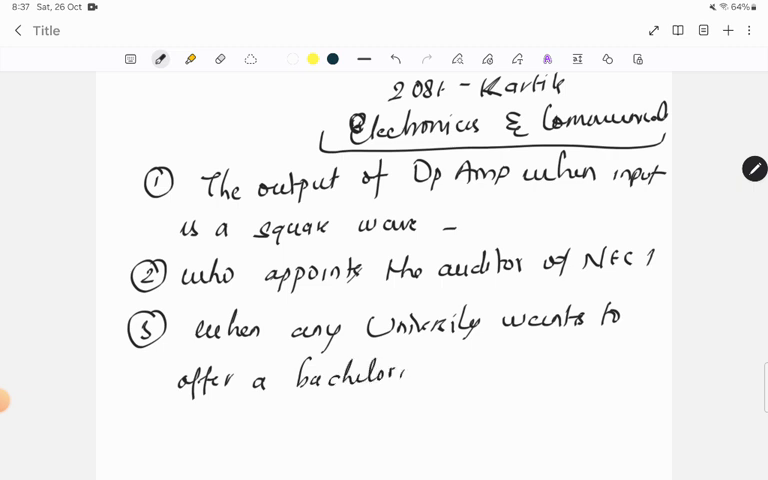
{"action": "left_click_drag", "start_coordinate": [420, 376], "coordinate": [490, 376]}
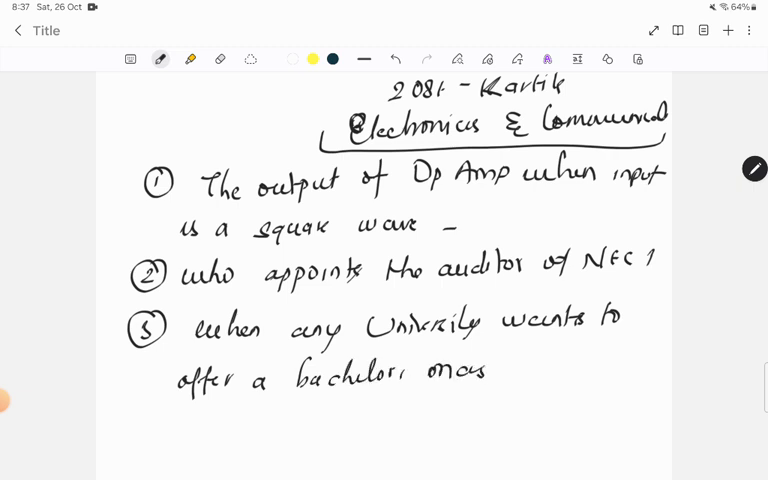
{"action": "left_click_drag", "start_coordinate": [490, 372], "coordinate": [590, 370]}
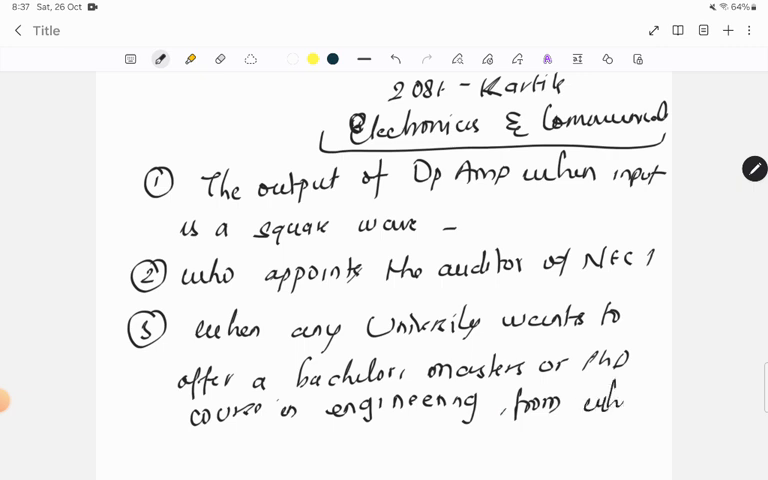
- Continue question 3 with 'course in engineering, from which' toward asking permission
{"action": "left_click_drag", "start_coordinate": [620, 400], "coordinate": [650, 404]}
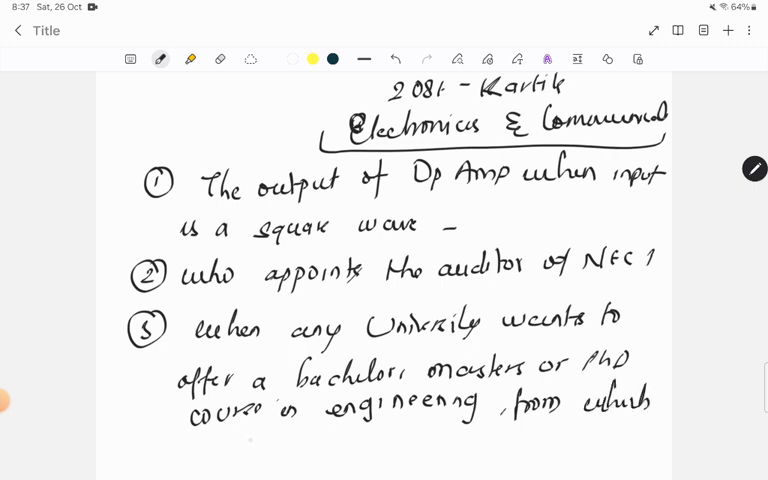
{"action": "left_click_drag", "start_coordinate": [240, 440], "coordinate": [340, 444]}
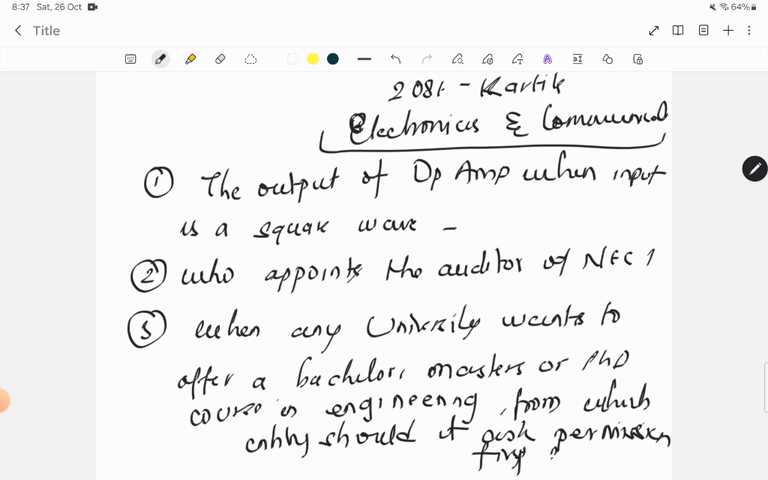
- Clear the page and handwrite question 4 on what cardinality is in DBMS
{"action": "left_click", "coordinate": [220, 56]}
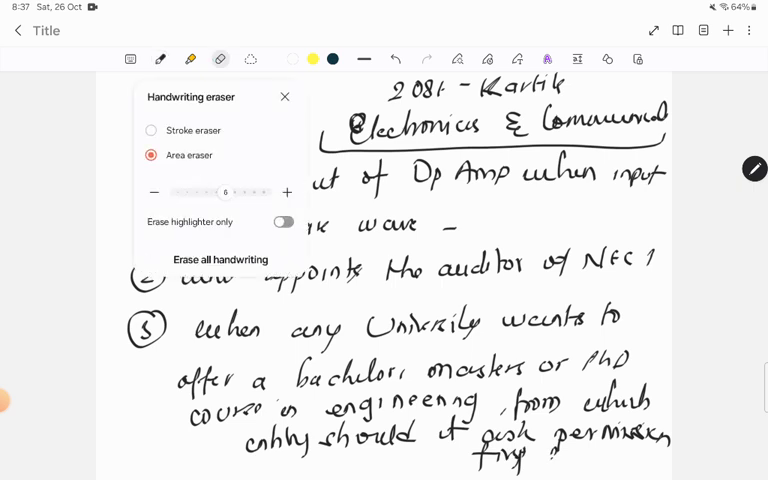
{"action": "left_click", "coordinate": [218, 260]}
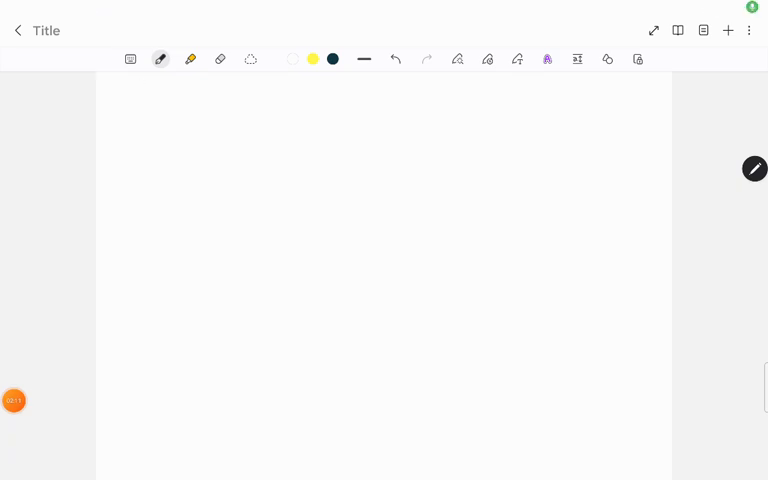
{"action": "left_click_drag", "start_coordinate": [130, 90], "coordinate": [230, 100]}
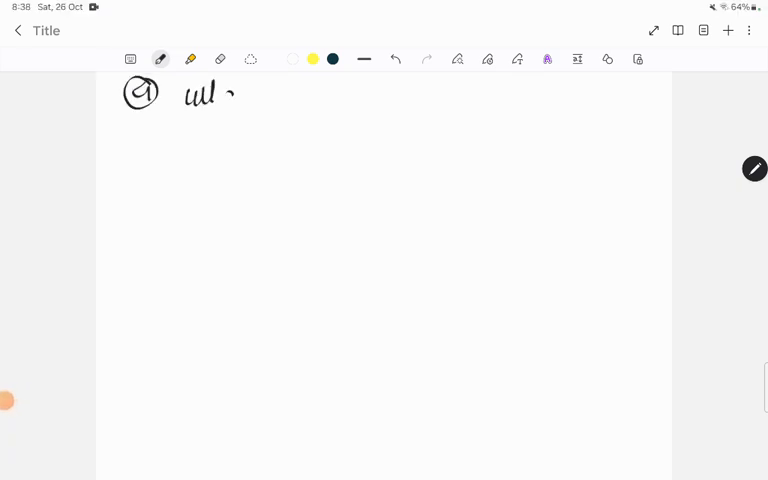
{"action": "left_click_drag", "start_coordinate": [230, 90], "coordinate": [320, 96]}
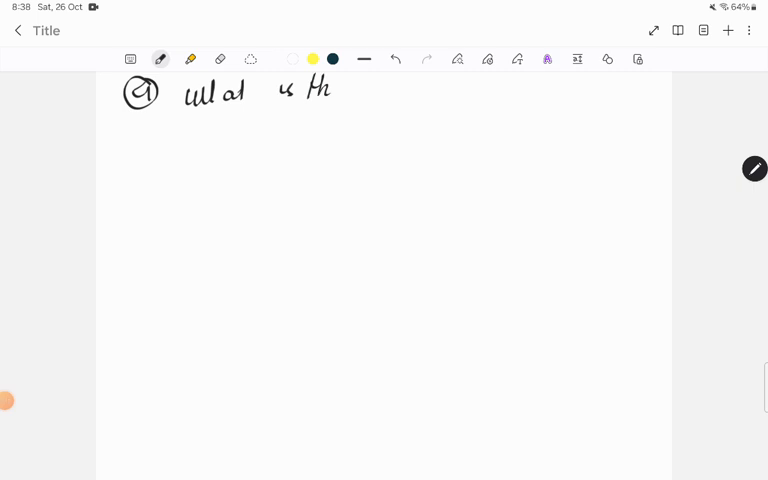
{"action": "left_click_drag", "start_coordinate": [362, 84], "coordinate": [410, 90]}
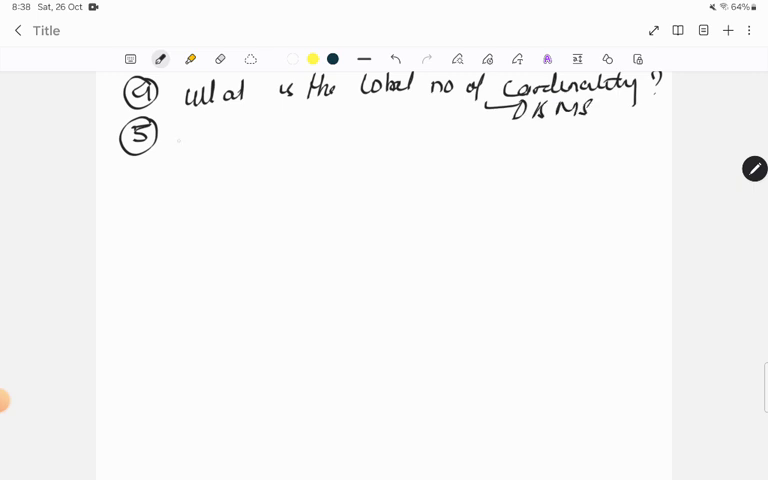
- Handwrite question 5 on shear and number the start of question 6
{"action": "left_click_drag", "start_coordinate": [184, 136], "coordinate": [230, 144]}
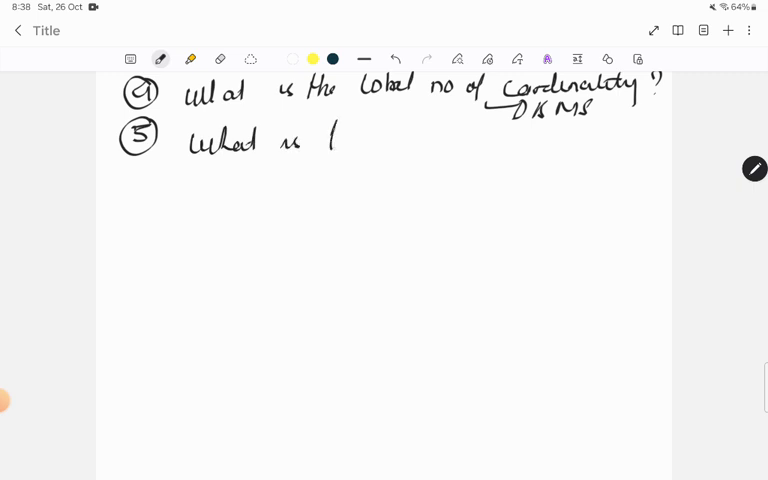
{"action": "left_click_drag", "start_coordinate": [330, 140], "coordinate": [460, 140]}
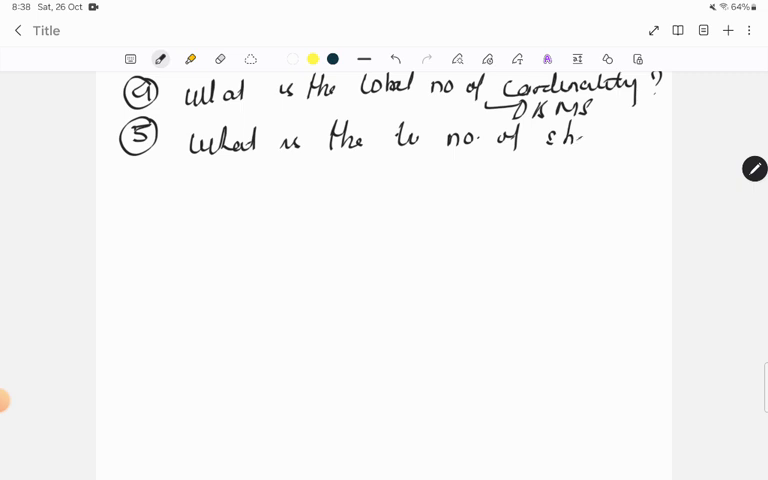
{"action": "left_click_drag", "start_coordinate": [576, 138], "coordinate": [660, 140]}
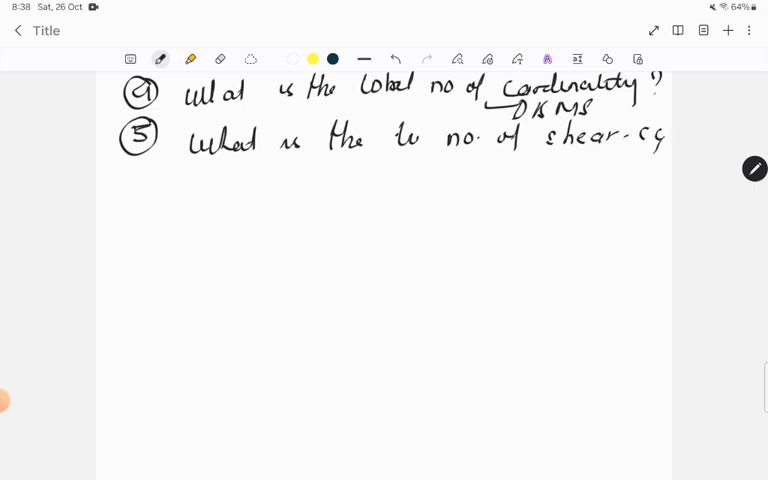
{"action": "left_click_drag", "start_coordinate": [116, 184], "coordinate": [140, 210]}
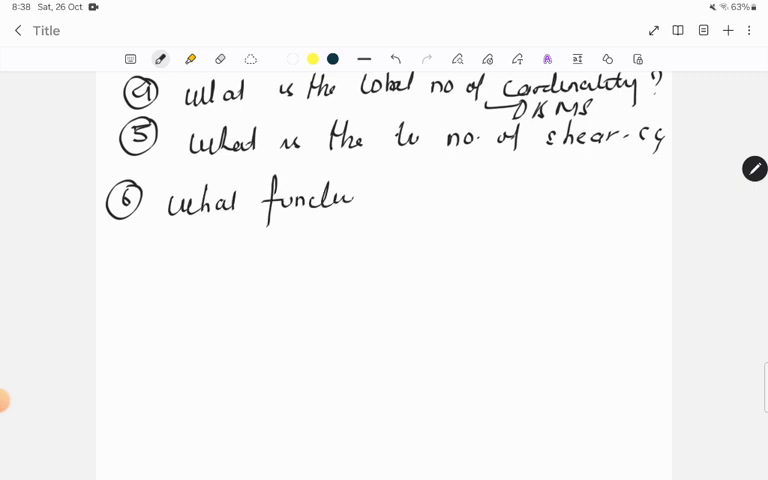
- Finish question 6 on reading text from a file in C and write question 7
{"action": "left_click_drag", "start_coordinate": [360, 196], "coordinate": [480, 196]}
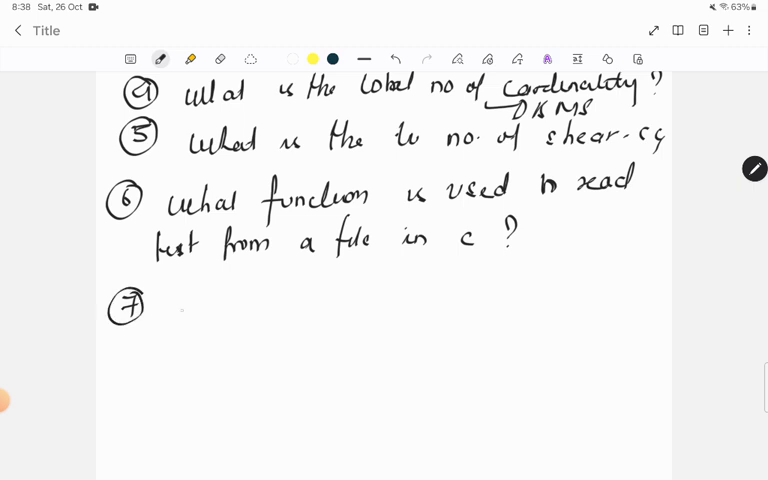
{"action": "left_click_drag", "start_coordinate": [176, 304], "coordinate": [210, 316]}
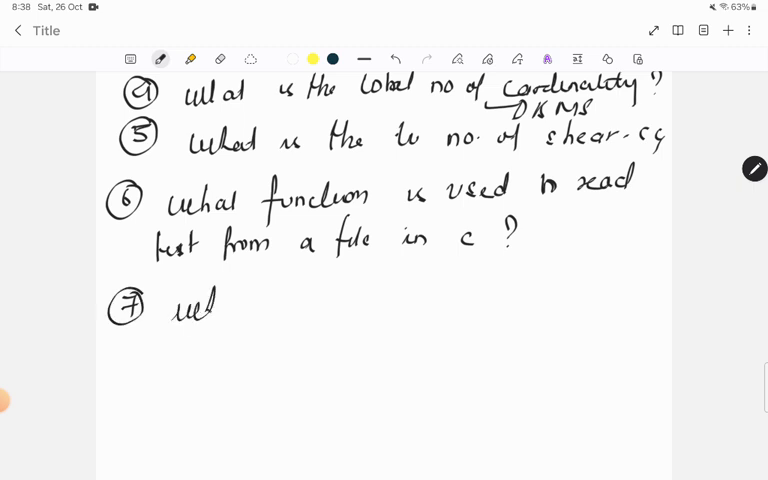
{"action": "left_click_drag", "start_coordinate": [204, 310], "coordinate": [324, 320]}
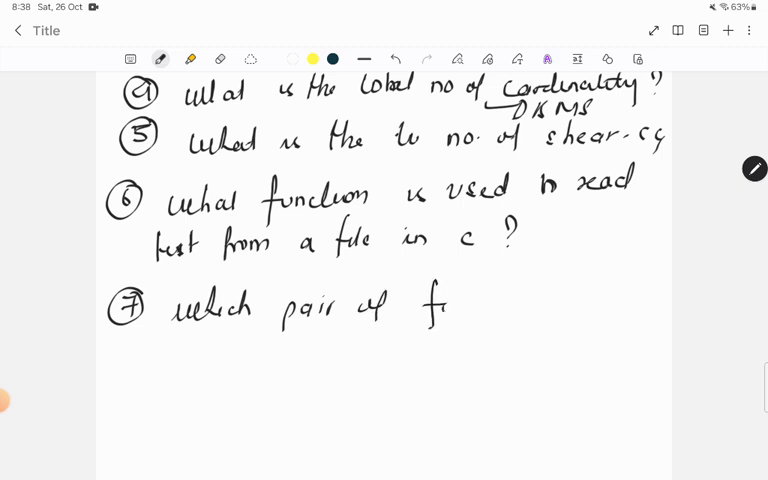
{"action": "left_click_drag", "start_coordinate": [430, 304], "coordinate": [536, 304]}
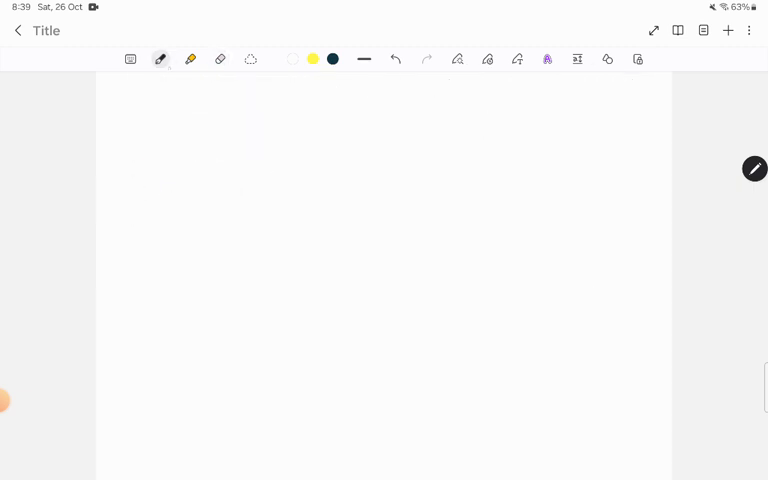
- Handwrite question 8 on accessing members of nested structures in C
{"action": "left_click_drag", "start_coordinate": [130, 96], "coordinate": [160, 104]}
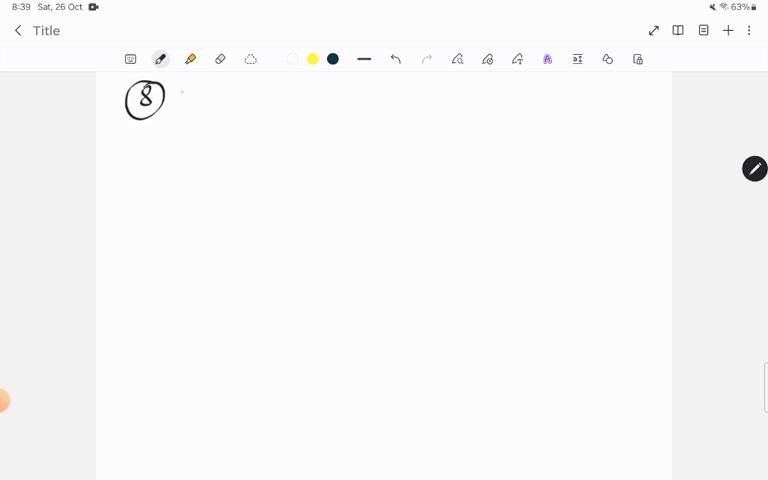
{"action": "left_click_drag", "start_coordinate": [180, 98], "coordinate": [264, 104]}
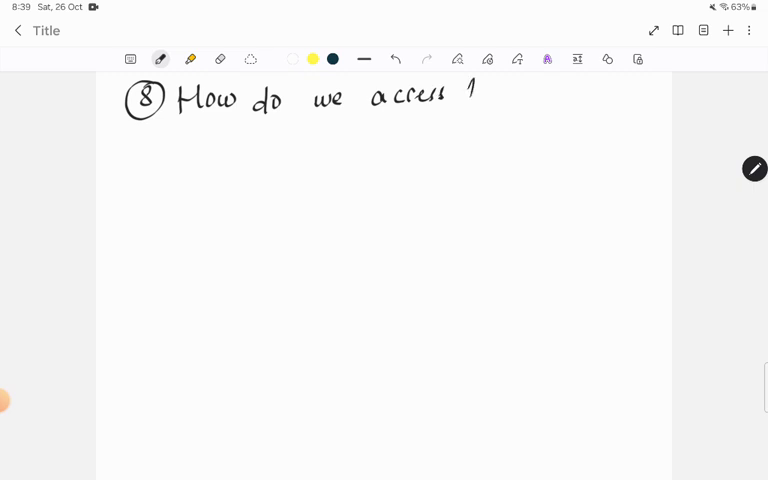
{"action": "left_click_drag", "start_coordinate": [464, 96], "coordinate": [560, 96]}
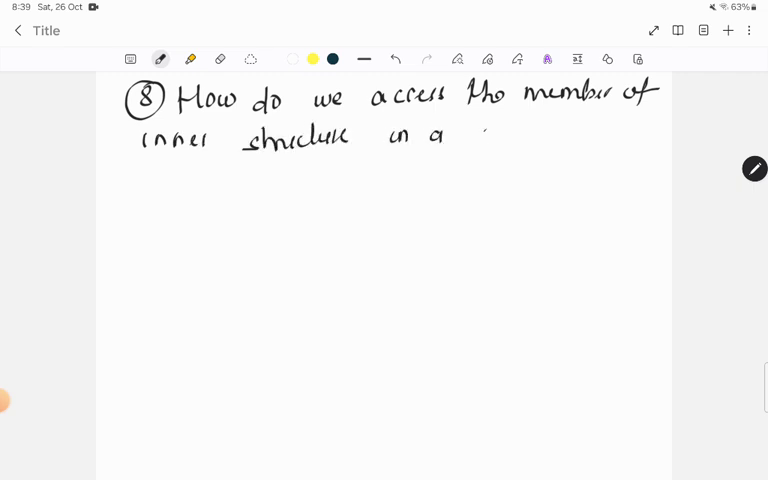
{"action": "left_click_drag", "start_coordinate": [480, 130], "coordinate": [564, 130]}
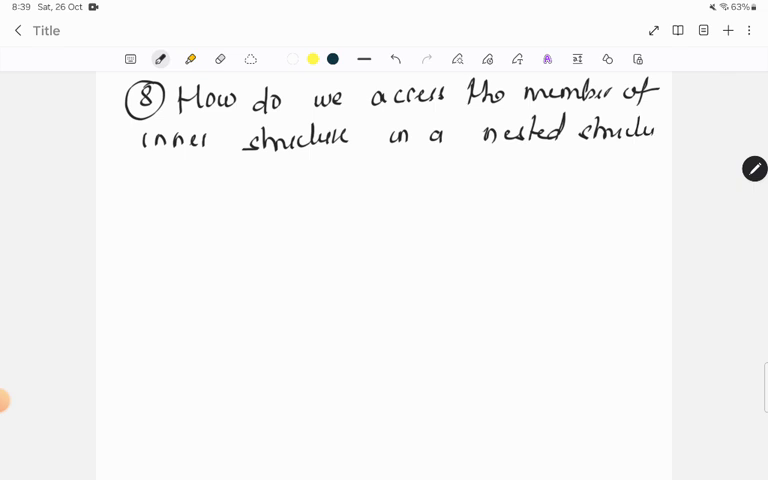
{"action": "left_click_drag", "start_coordinate": [140, 176], "coordinate": [204, 176]}
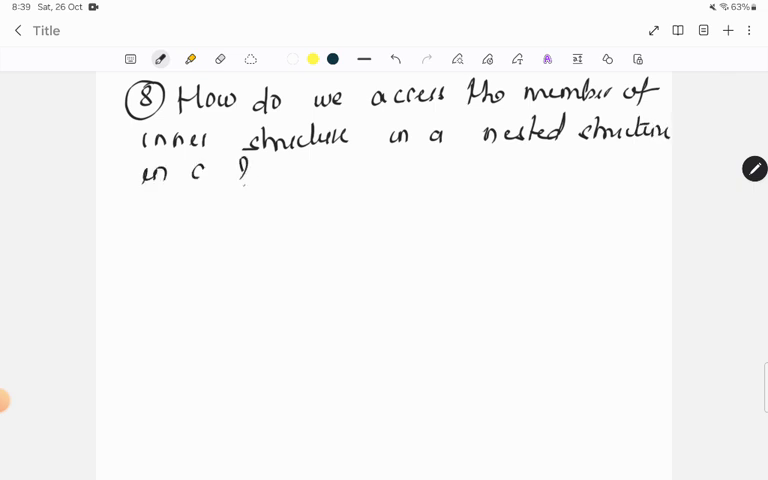
- Handwrite question 9 on a C++ snippet's output and question 10 on the resistance of R2
{"action": "left_click_drag", "start_coordinate": [122, 212], "coordinate": [128, 222]}
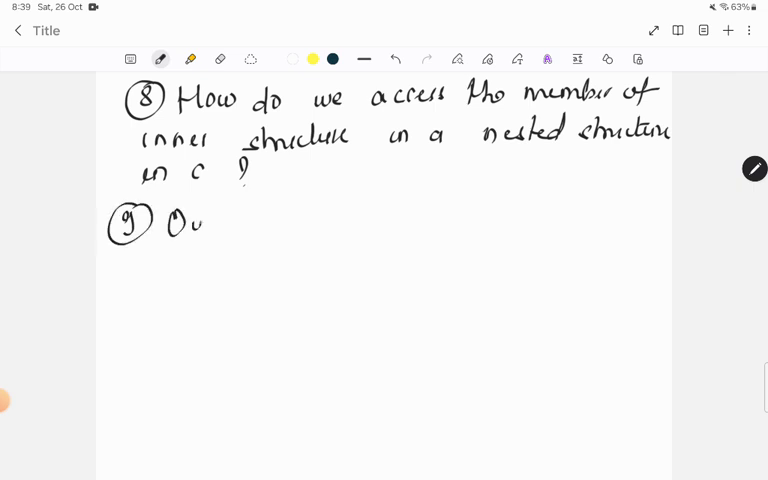
{"action": "left_click_drag", "start_coordinate": [200, 222], "coordinate": [212, 222]}
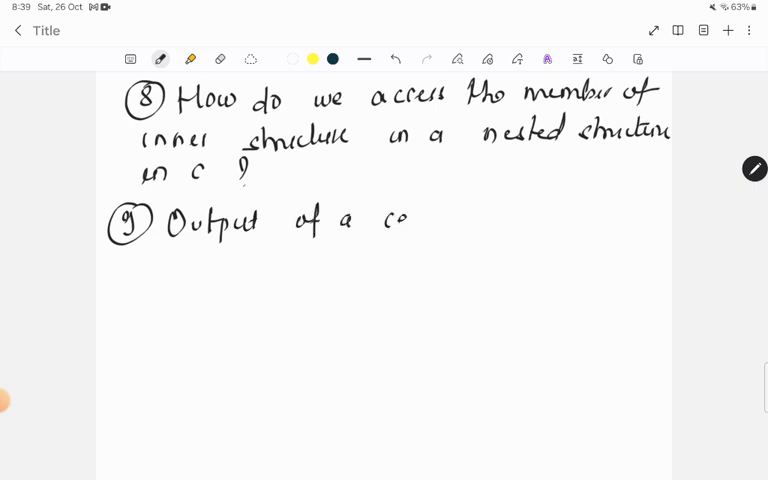
{"action": "left_click_drag", "start_coordinate": [400, 220], "coordinate": [490, 220]}
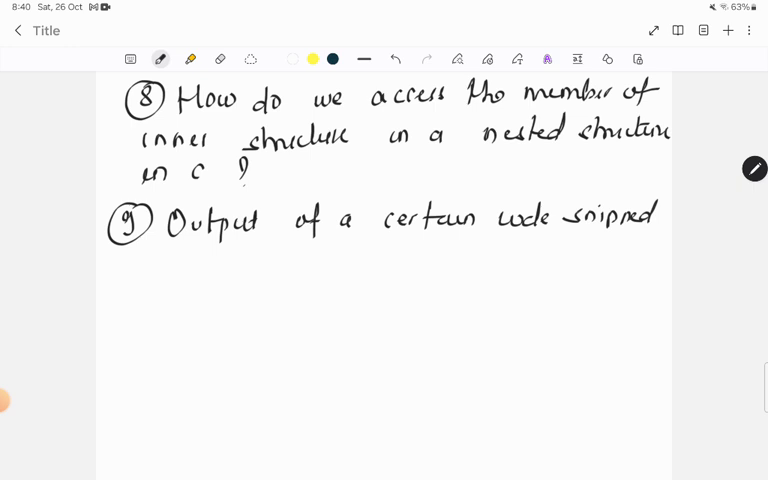
{"action": "type", "text": "10"}
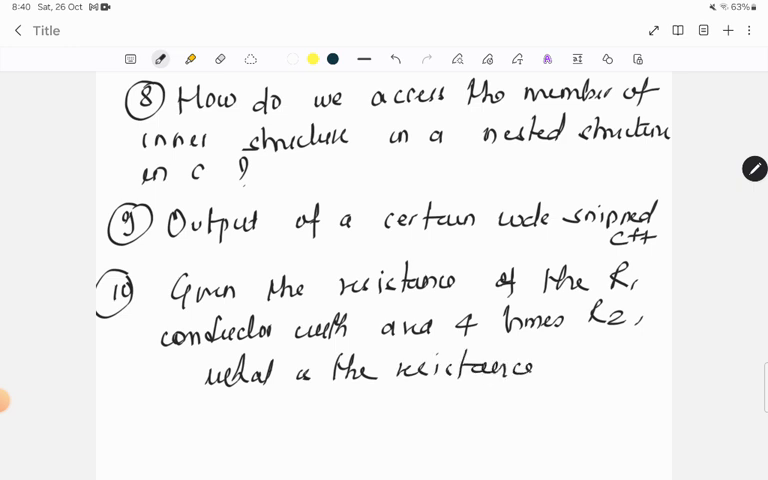
{"action": "left_click_drag", "start_coordinate": [544, 370], "coordinate": [660, 370]}
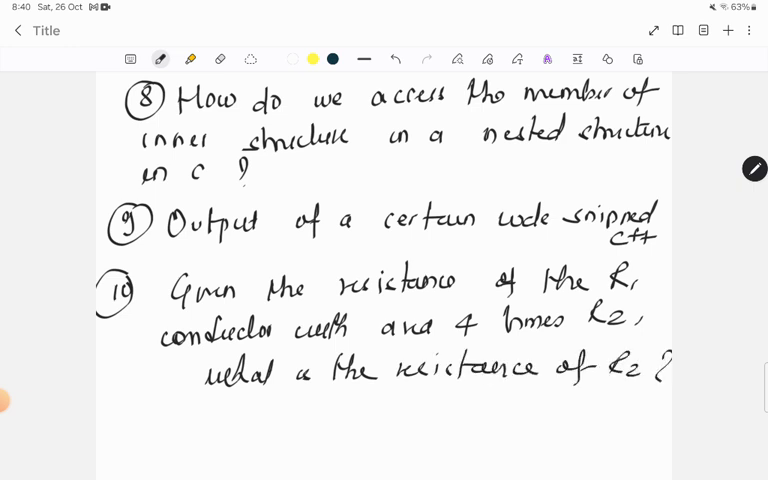
{"action": "left_click", "coordinate": [220, 58]}
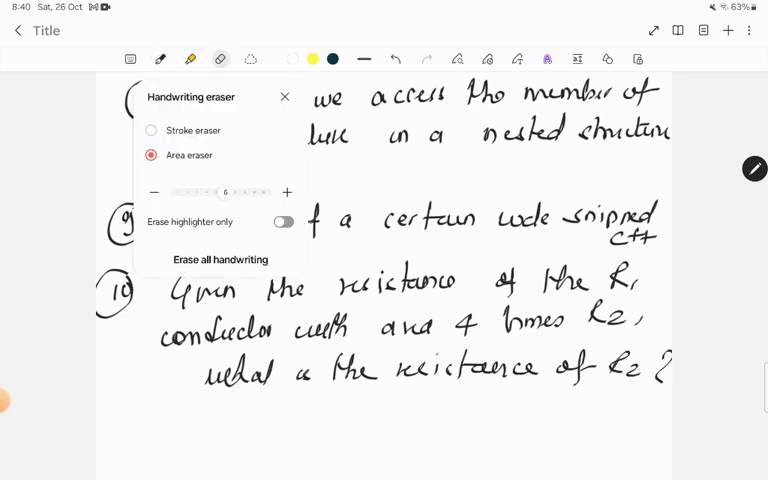
- Clear the page and handwrite question 11 on class access, methods and multiple inheritance
{"action": "left_click", "coordinate": [220, 260]}
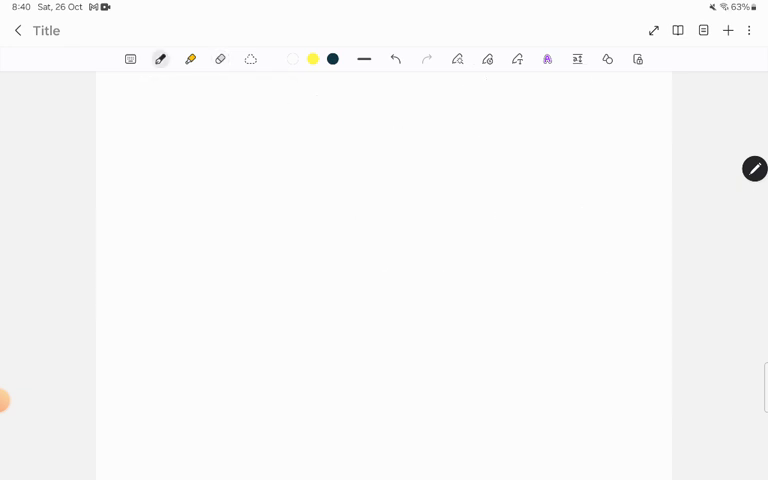
{"action": "left_click_drag", "start_coordinate": [116, 98], "coordinate": [136, 84]}
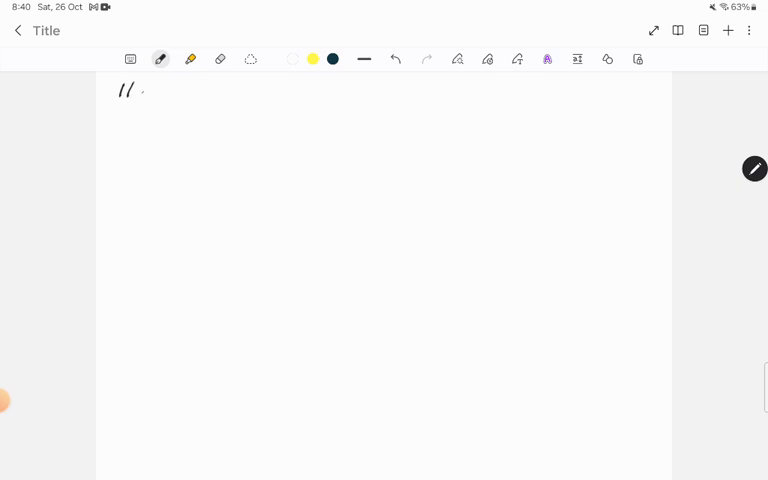
{"action": "left_click_drag", "start_coordinate": [180, 96], "coordinate": [240, 96]}
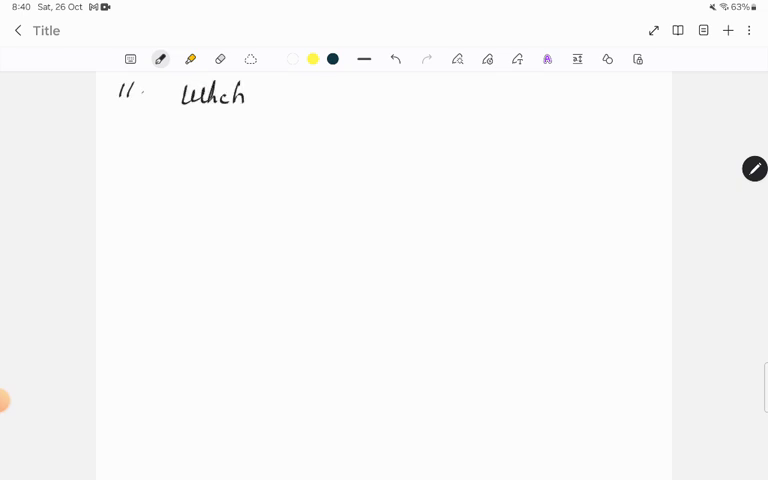
{"action": "left_click_drag", "start_coordinate": [262, 96], "coordinate": [324, 98]}
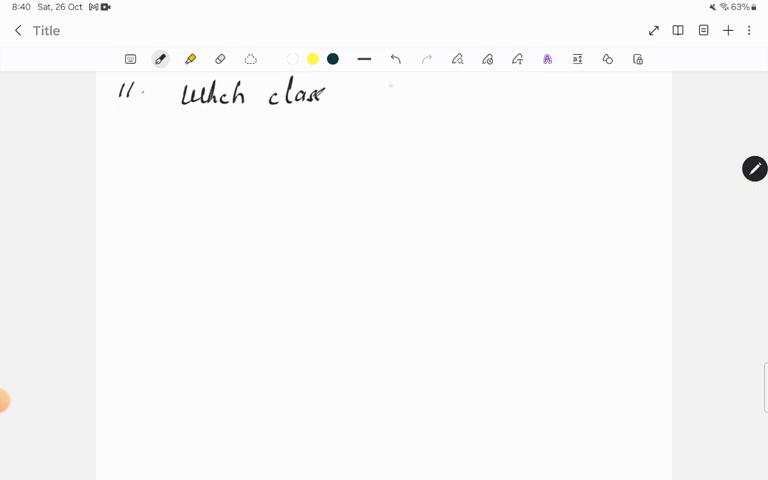
{"action": "left_click_drag", "start_coordinate": [364, 96], "coordinate": [440, 96]}
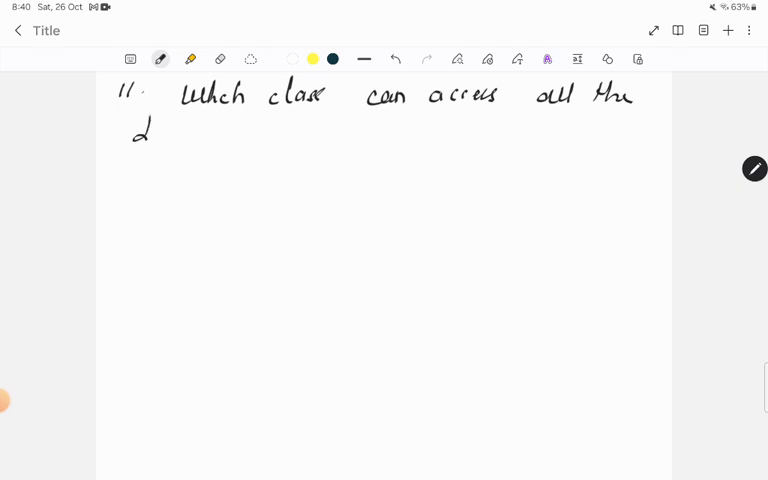
{"action": "left_click_drag", "start_coordinate": [150, 130], "coordinate": [256, 130]}
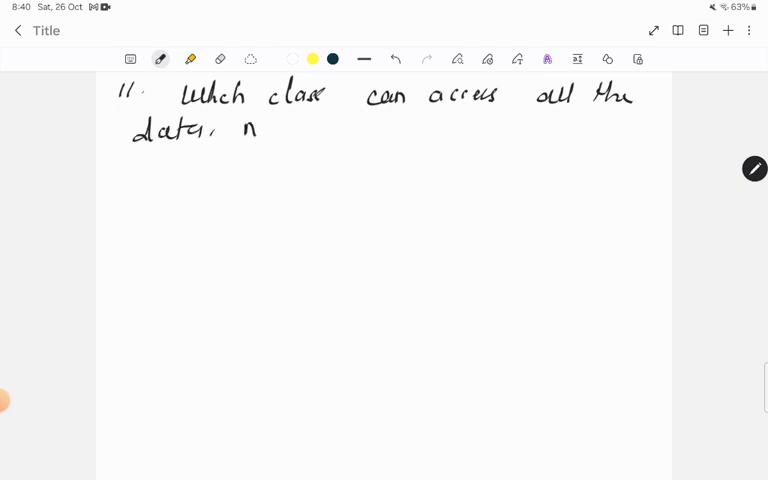
{"action": "left_click_drag", "start_coordinate": [244, 126], "coordinate": [340, 130]}
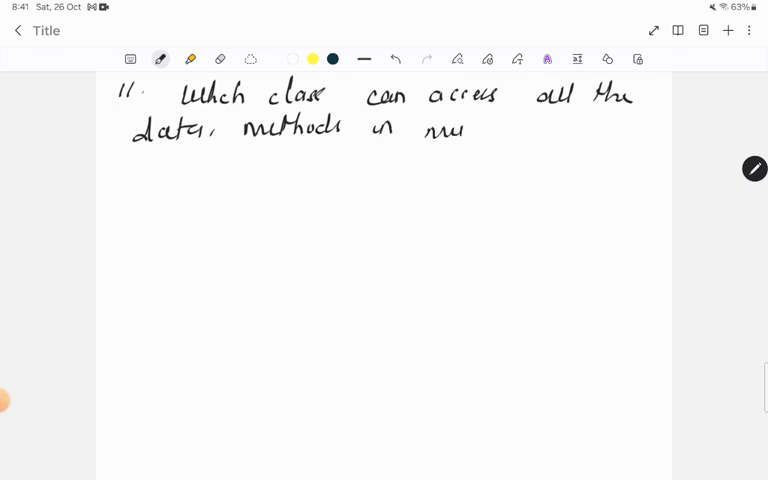
{"action": "left_click_drag", "start_coordinate": [440, 128], "coordinate": [560, 128]}
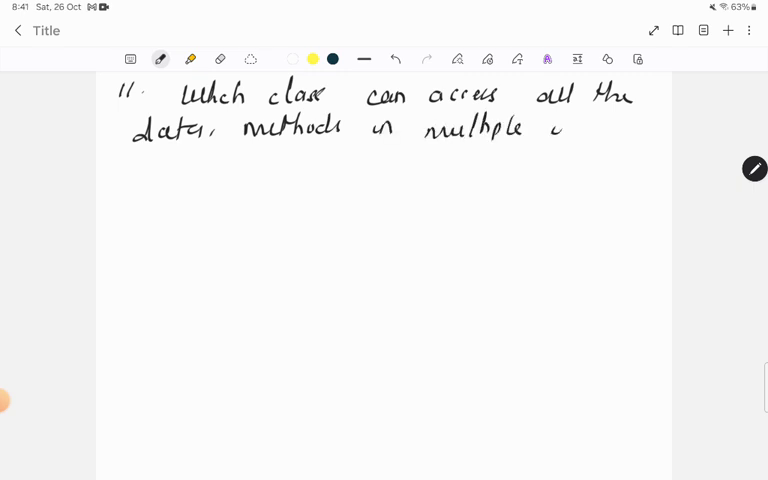
{"action": "left_click_drag", "start_coordinate": [540, 128], "coordinate": [630, 128]}
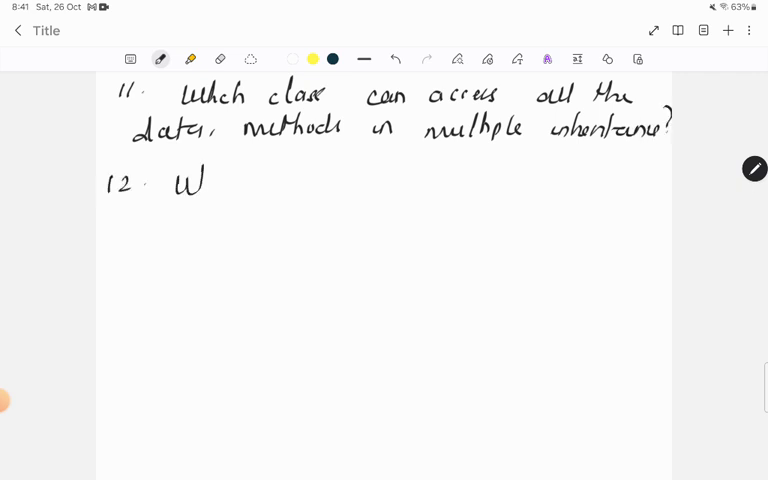
- Handwrite question 12 on the behaviour of current in a conductive capacitor
{"action": "left_click_drag", "start_coordinate": [190, 180], "coordinate": [330, 184]}
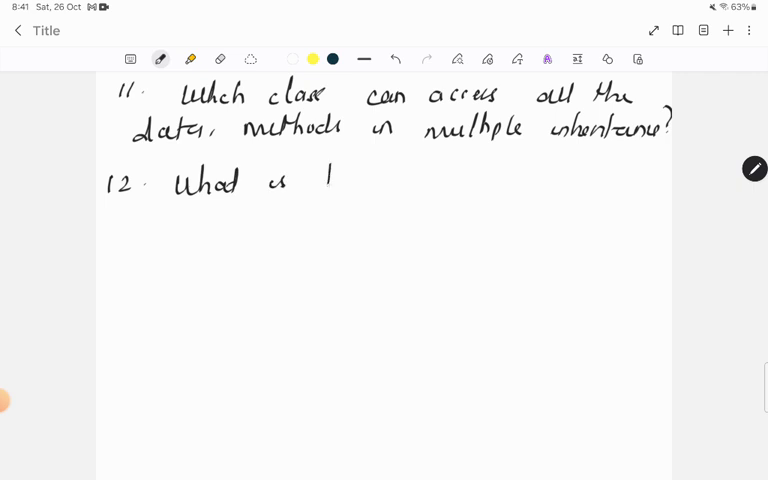
{"action": "left_click_drag", "start_coordinate": [320, 178], "coordinate": [450, 178]}
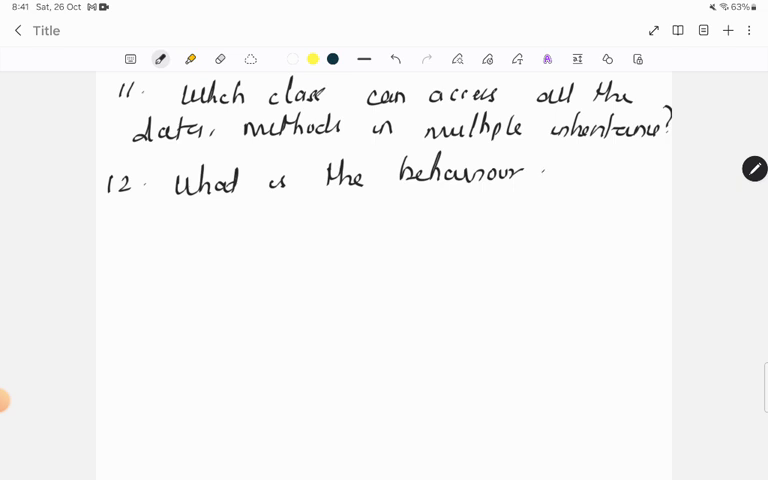
{"action": "left_click_drag", "start_coordinate": [540, 168], "coordinate": [640, 172]}
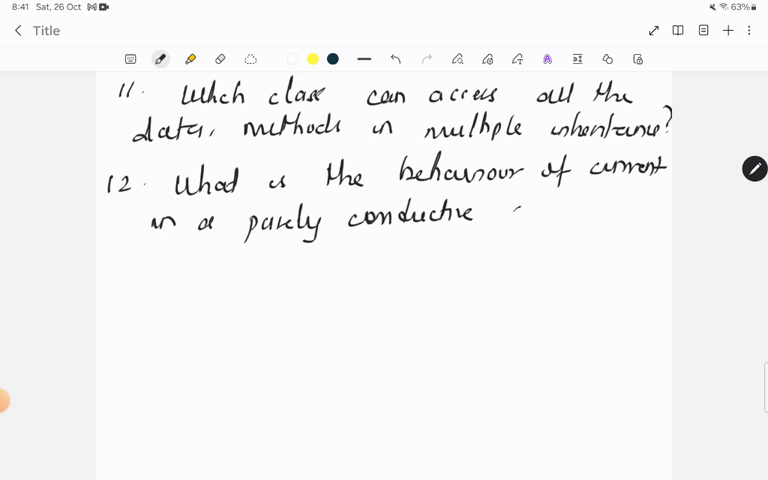
{"action": "left_click_drag", "start_coordinate": [510, 216], "coordinate": [604, 216]}
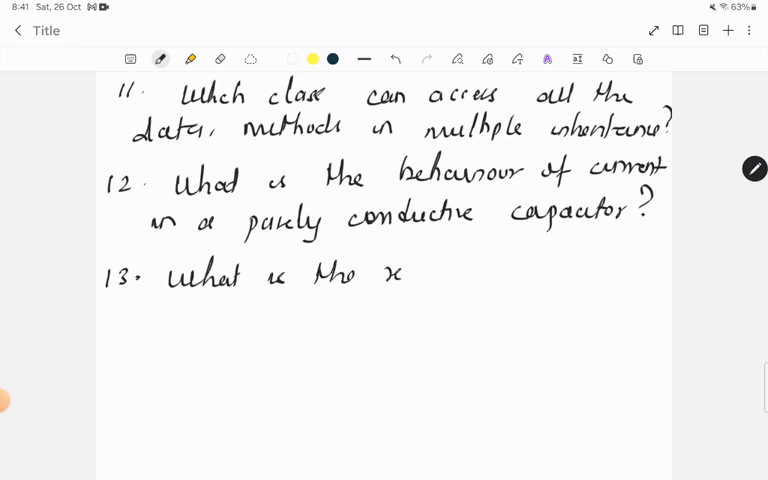
- Handwrite question 13 on whether current leads, lags or is in phase
{"action": "left_click_drag", "start_coordinate": [390, 276], "coordinate": [490, 276]}
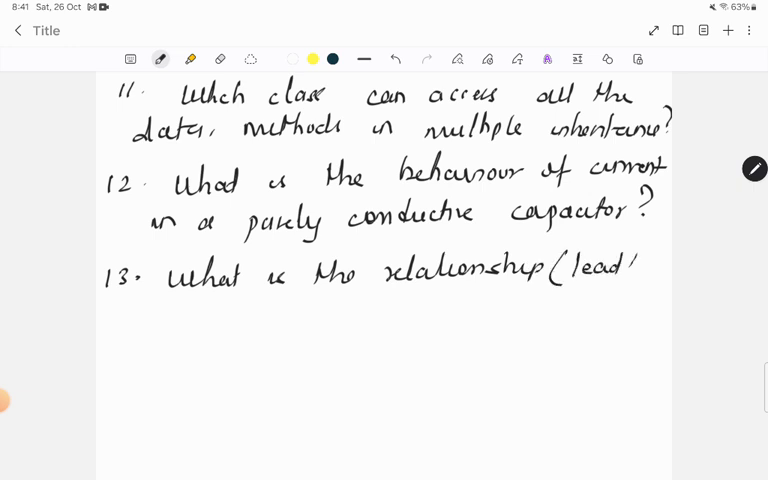
{"action": "left_click_drag", "start_coordinate": [628, 264], "coordinate": [670, 270]}
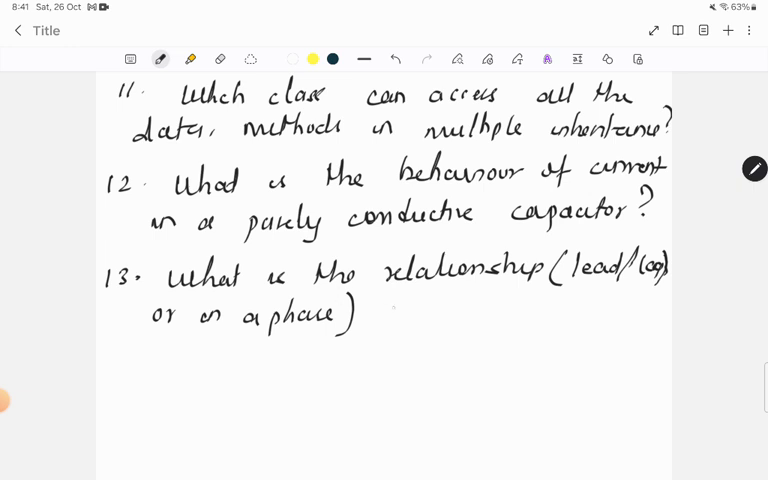
{"action": "left_click_drag", "start_coordinate": [376, 312], "coordinate": [464, 312]}
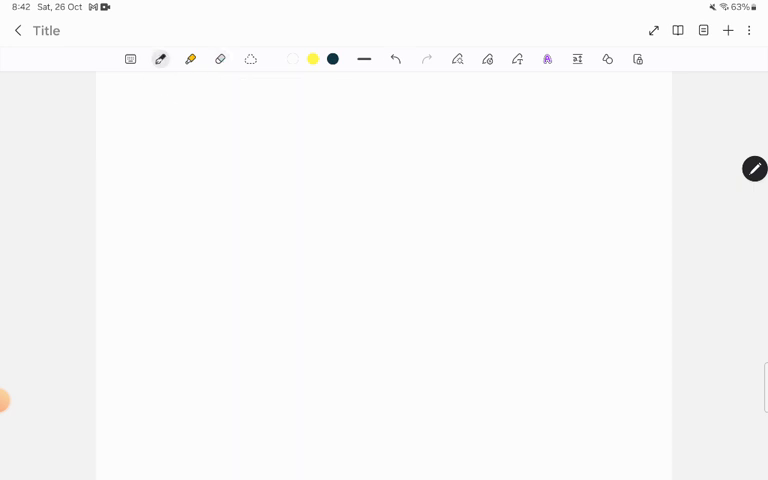
- Handwrite question 14 on what is drawn with a Grade B pencil
{"action": "left_click_drag", "start_coordinate": [136, 100], "coordinate": [236, 104]}
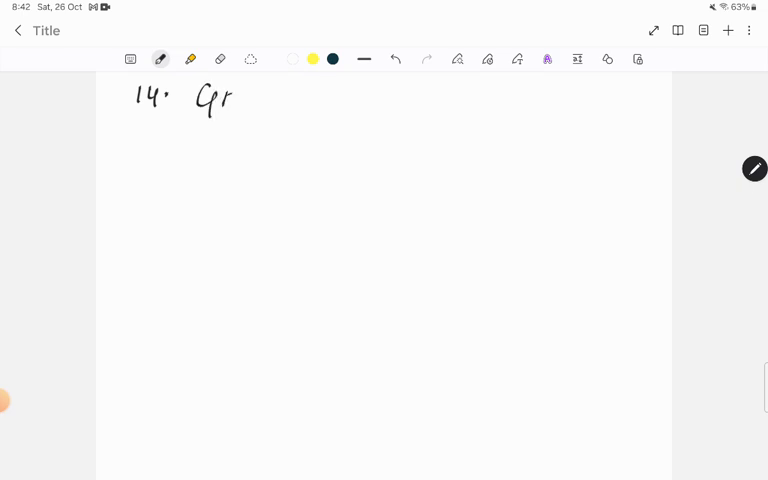
{"action": "left_click_drag", "start_coordinate": [230, 96], "coordinate": [320, 96]}
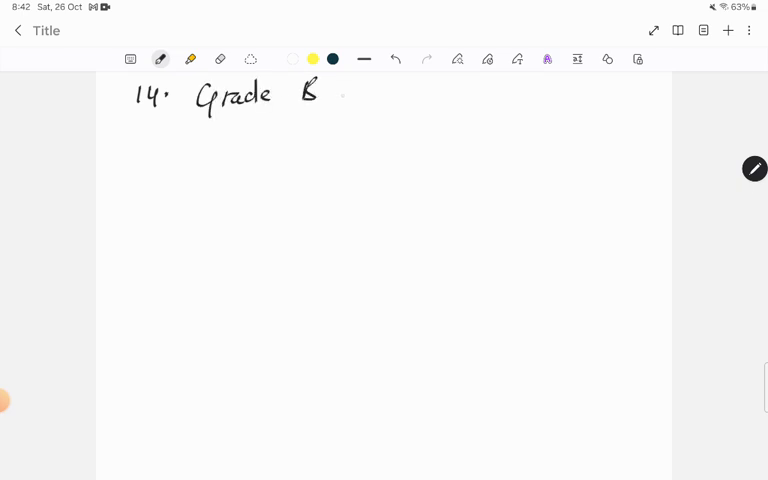
{"action": "left_click_drag", "start_coordinate": [330, 96], "coordinate": [404, 96]}
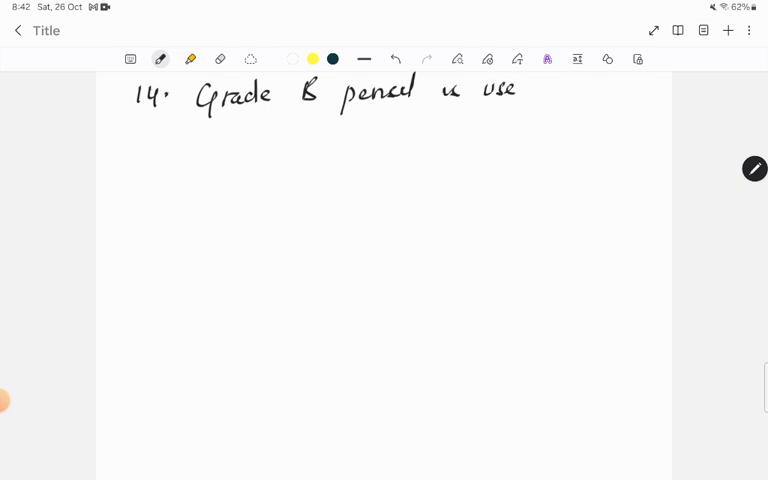
{"action": "left_click_drag", "start_coordinate": [518, 90], "coordinate": [630, 90]}
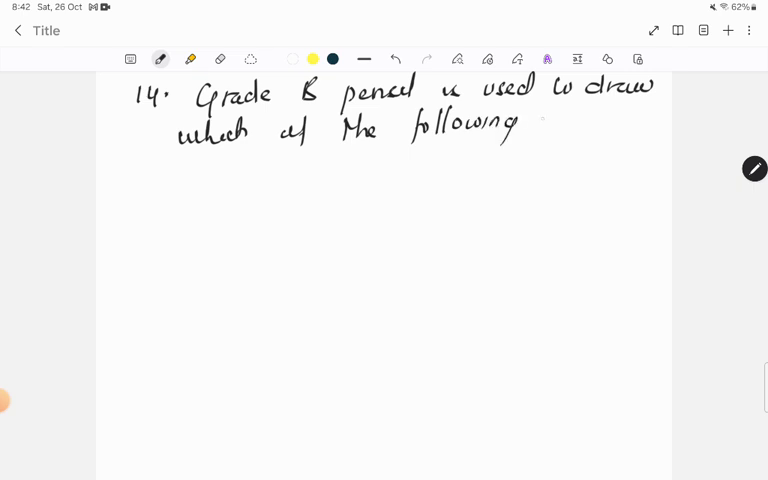
- Handwrite question 15 on antenna SWR, reflection coefficient and impedances, then start question 16 'what is a'
{"action": "left_click_drag", "start_coordinate": [536, 120], "coordinate": [544, 136]}
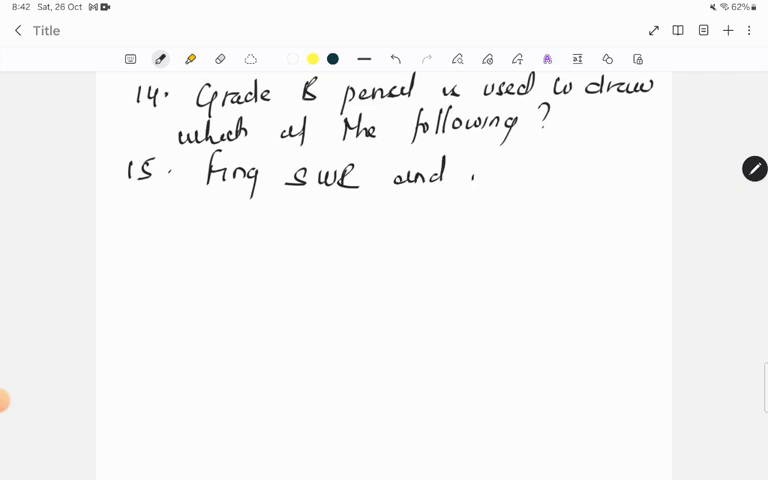
{"action": "left_click_drag", "start_coordinate": [470, 170], "coordinate": [560, 172]}
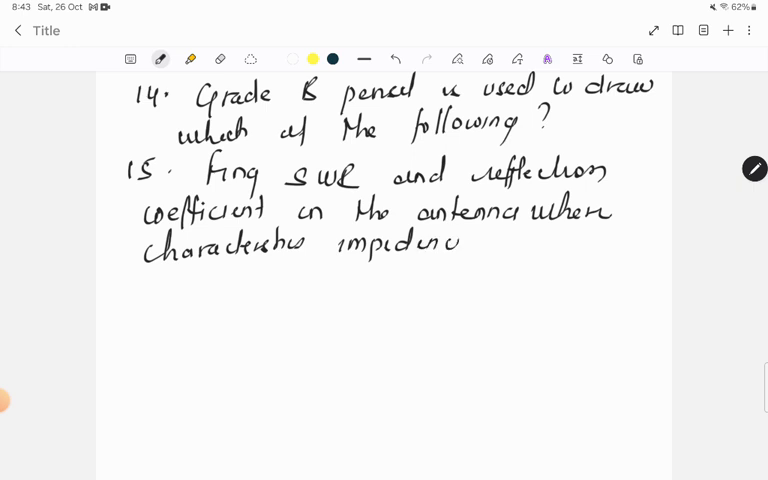
{"action": "left_click_drag", "start_coordinate": [476, 244], "coordinate": [560, 244]}
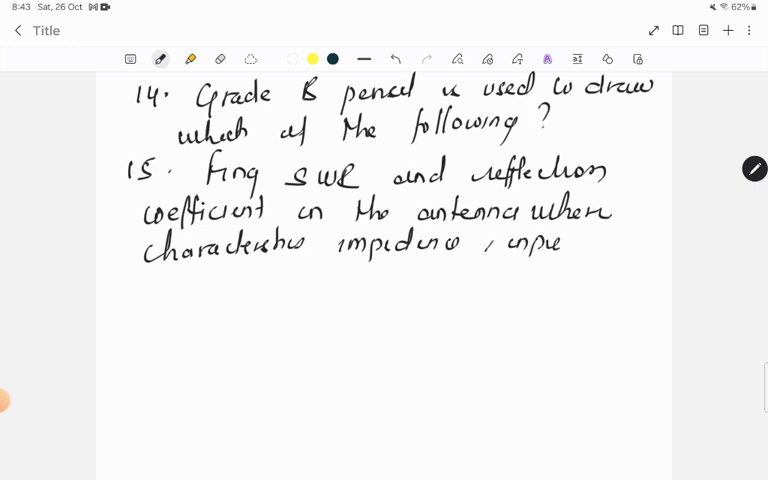
{"action": "left_click_drag", "start_coordinate": [564, 242], "coordinate": [640, 242]}
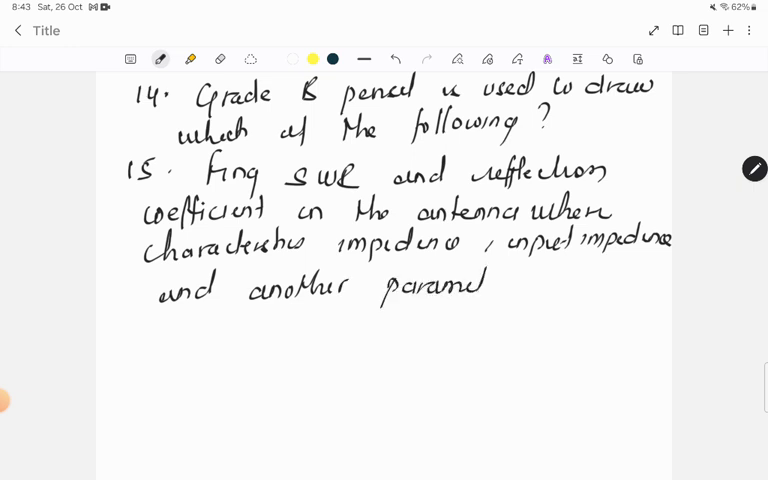
{"action": "left_click_drag", "start_coordinate": [480, 290], "coordinate": [576, 290]}
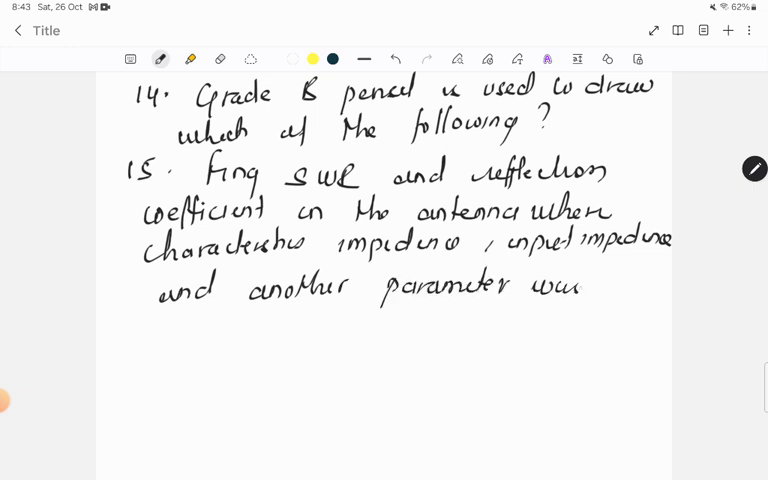
{"action": "left_click_drag", "start_coordinate": [584, 290], "coordinate": [660, 296]}
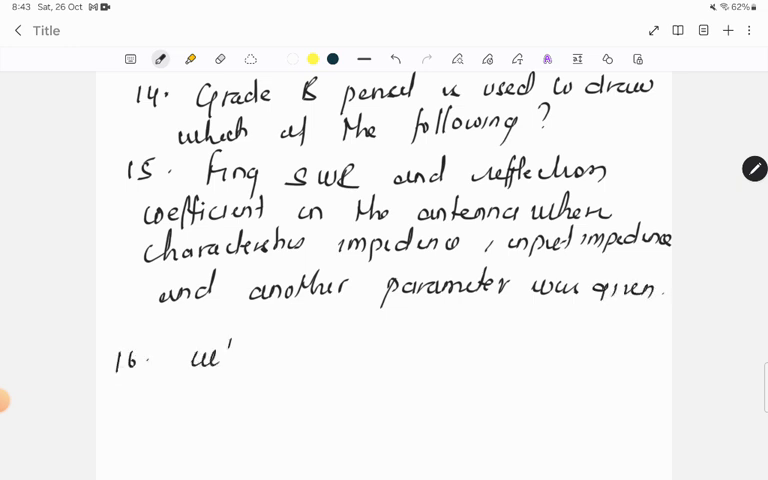
{"action": "type", "text": "what is a"}
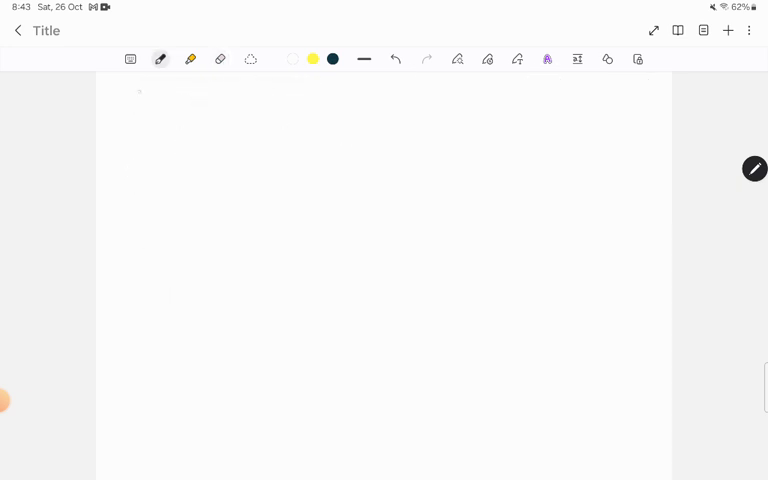
- Handwrite question 17 on how routers are divided in hierarchical routing
{"action": "left_click_drag", "start_coordinate": [136, 96], "coordinate": [176, 96]}
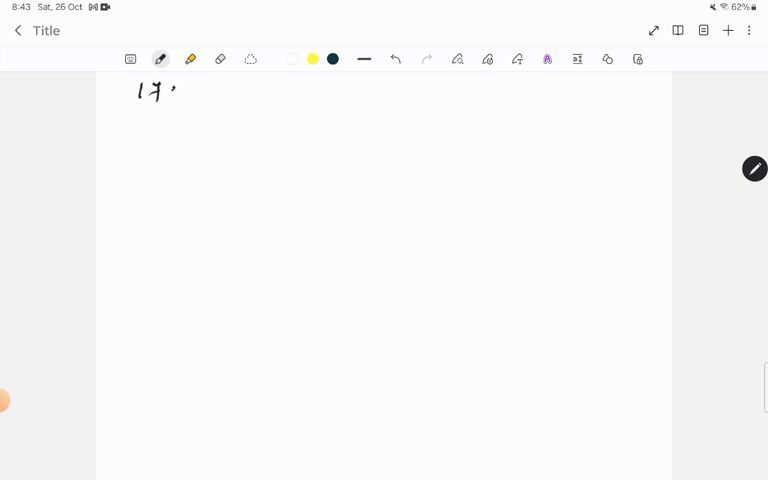
{"action": "left_click_drag", "start_coordinate": [196, 96], "coordinate": [216, 100]}
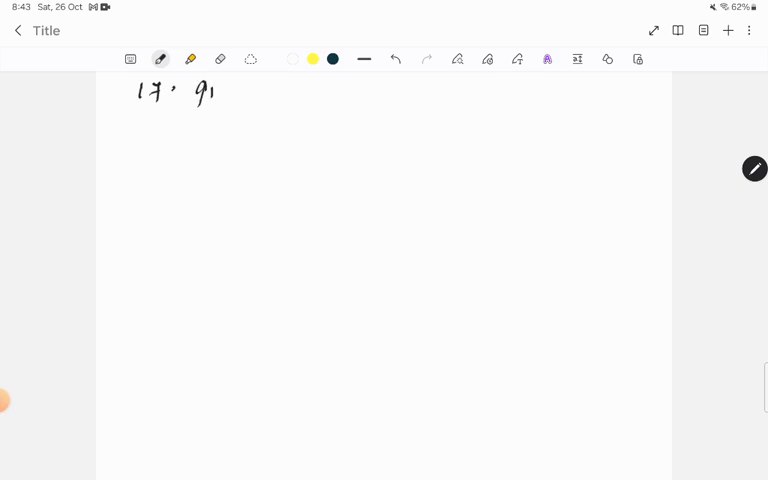
{"action": "left_click_drag", "start_coordinate": [260, 96], "coordinate": [324, 100]}
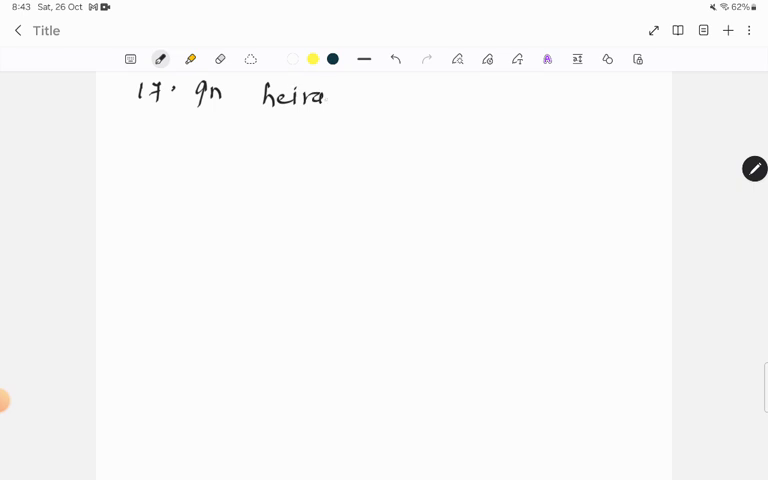
{"action": "left_click_drag", "start_coordinate": [324, 96], "coordinate": [420, 96]}
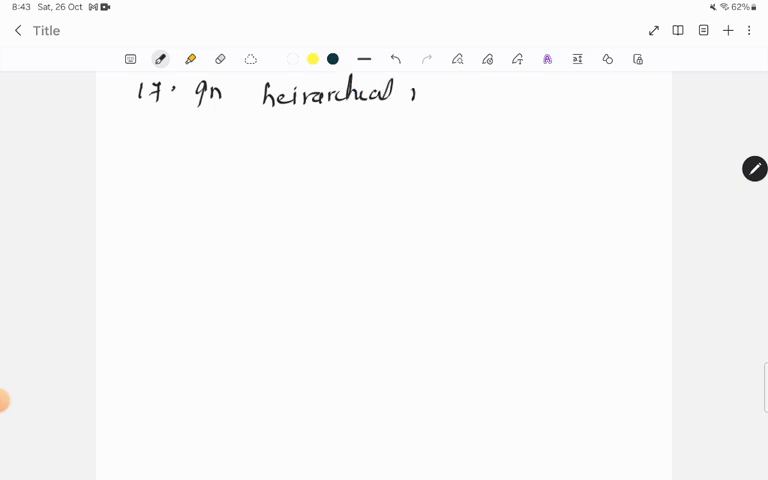
{"action": "left_click_drag", "start_coordinate": [416, 90], "coordinate": [490, 96]}
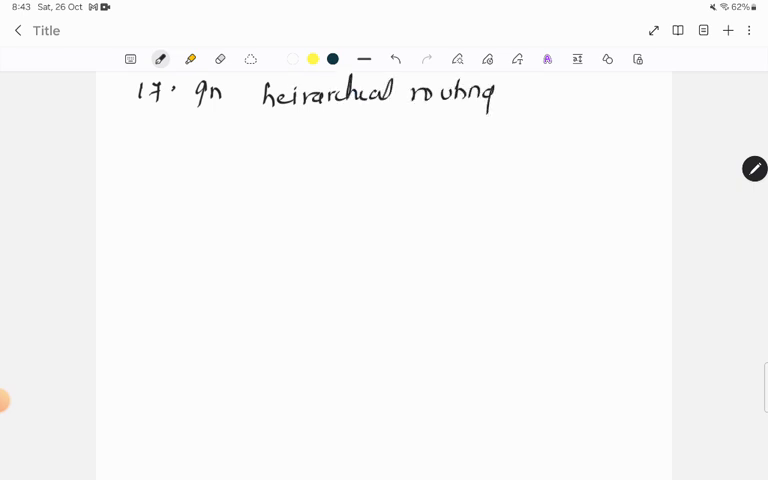
{"action": "left_click_drag", "start_coordinate": [516, 92], "coordinate": [576, 96]}
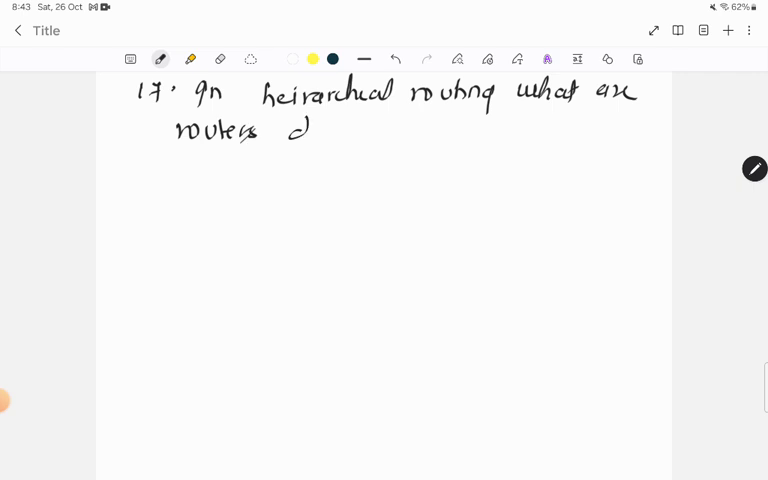
{"action": "left_click_drag", "start_coordinate": [290, 128], "coordinate": [400, 128]}
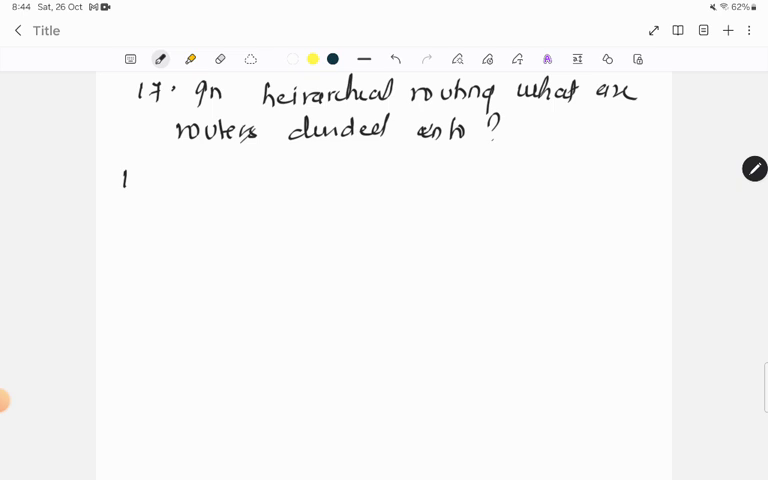
- Handwrite questions 18–20 on firewall layer, the efficient data transmission protocol and telecommunication
{"action": "left_click_drag", "start_coordinate": [124, 178], "coordinate": [256, 184]}
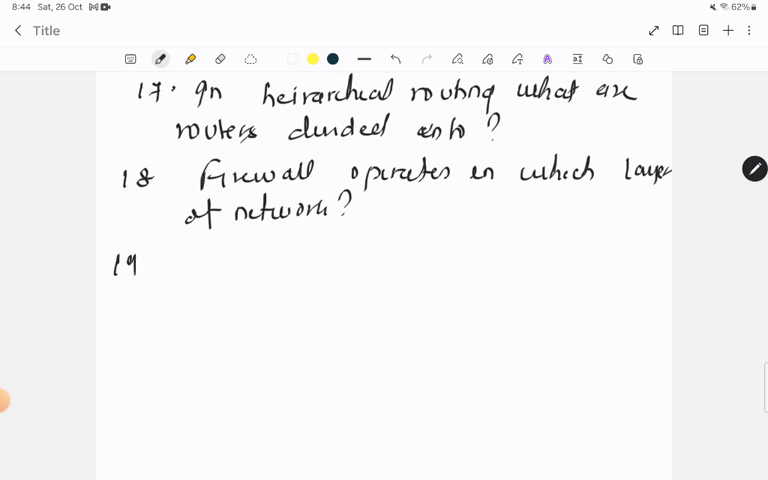
{"action": "left_click_drag", "start_coordinate": [176, 270], "coordinate": [250, 270]}
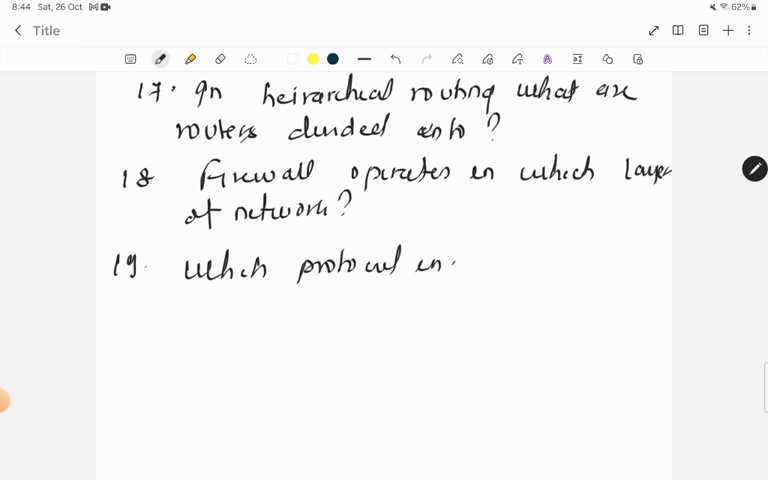
{"action": "left_click_drag", "start_coordinate": [456, 262], "coordinate": [544, 262]}
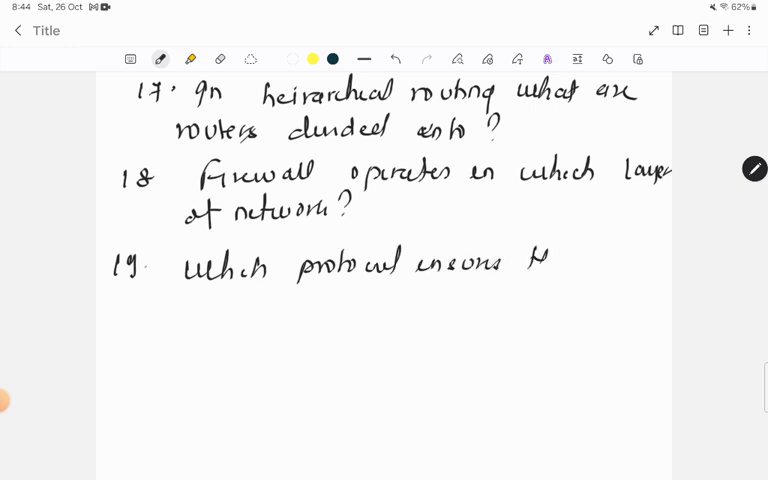
{"action": "left_click_drag", "start_coordinate": [540, 264], "coordinate": [630, 264]}
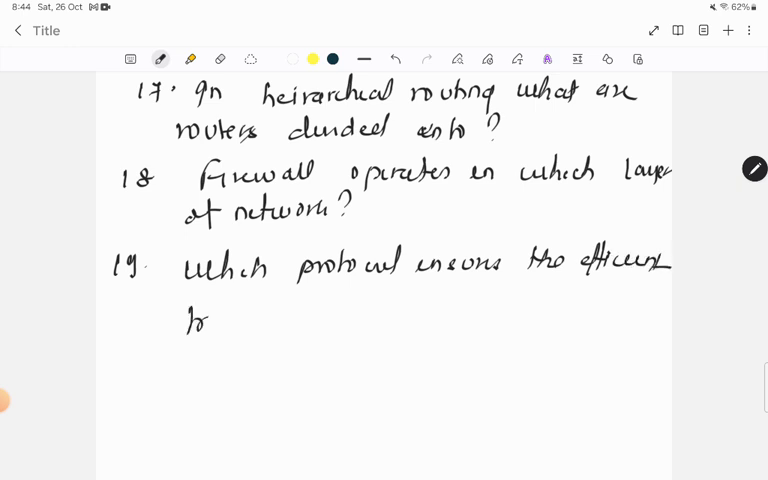
{"action": "left_click_drag", "start_coordinate": [184, 320], "coordinate": [300, 322]}
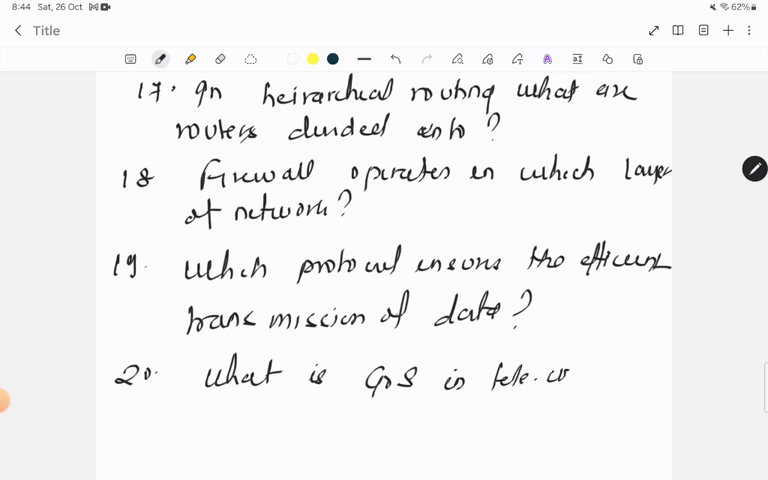
{"action": "type", "text": "commvn"}
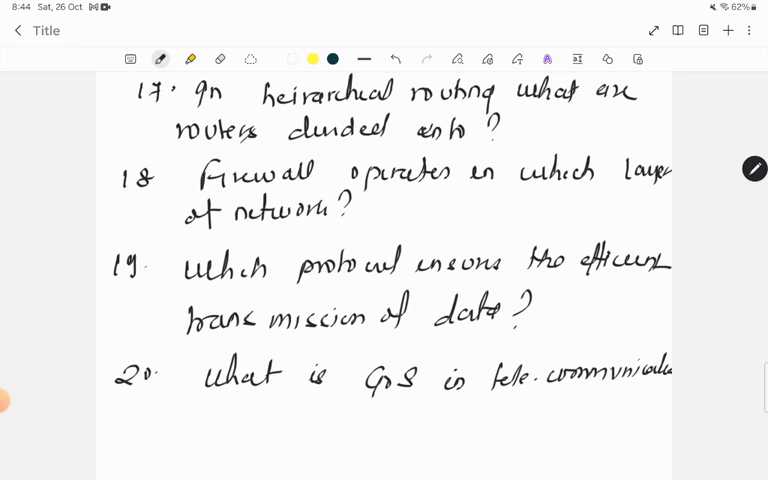
{"action": "left_click", "coordinate": [224, 58]}
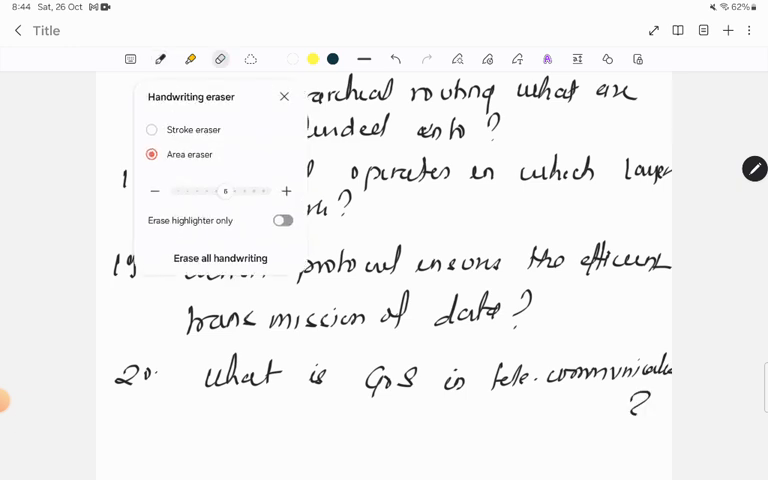
- Clear the page and handwrite question 21 on the time complexity of enqueue in a queue
{"action": "left_click", "coordinate": [220, 258]}
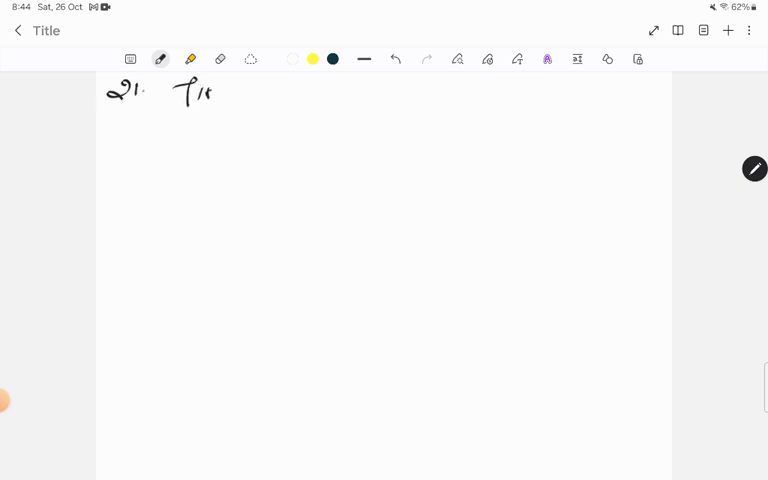
{"action": "left_click_drag", "start_coordinate": [184, 96], "coordinate": [320, 96]}
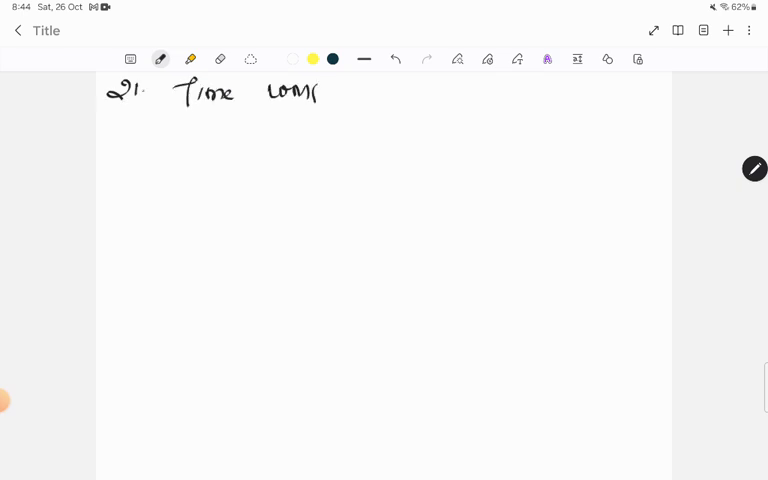
{"action": "left_click_drag", "start_coordinate": [316, 90], "coordinate": [400, 96]}
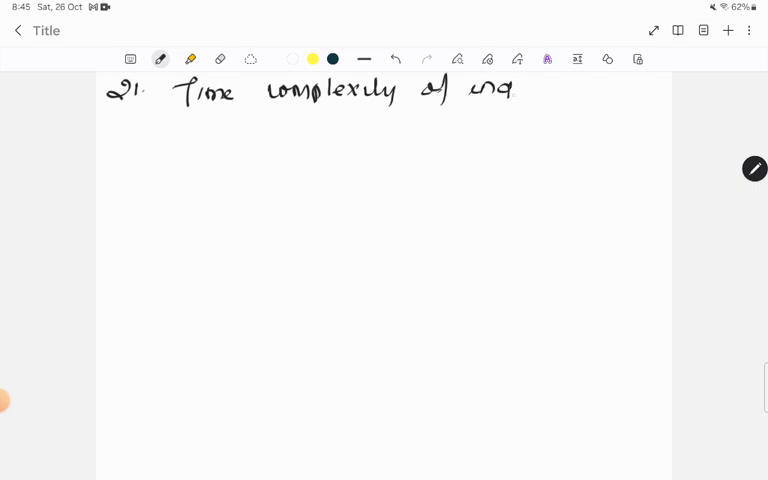
{"action": "left_click_drag", "start_coordinate": [470, 90], "coordinate": [600, 96]}
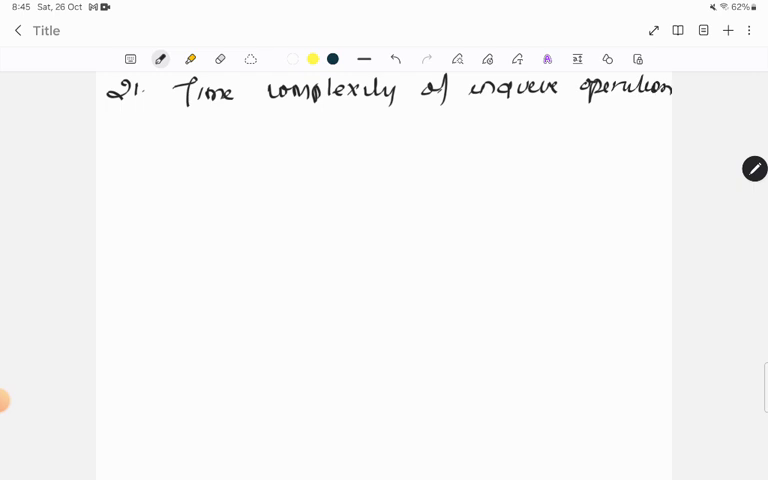
{"action": "left_click_drag", "start_coordinate": [160, 136], "coordinate": [270, 136]}
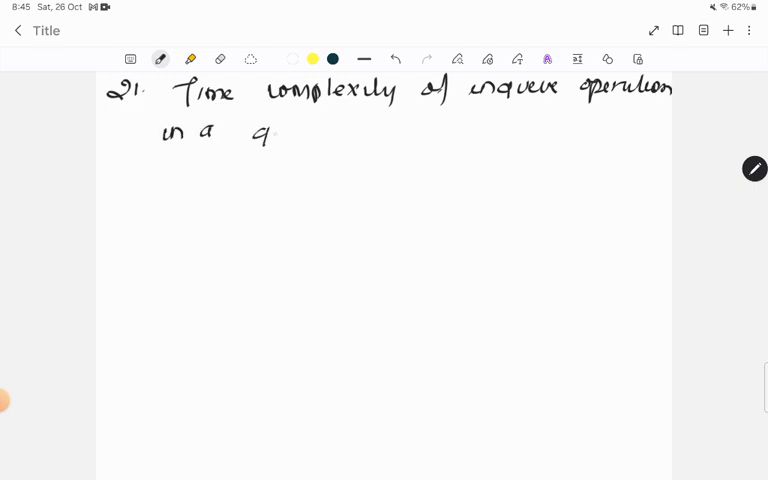
{"action": "left_click_drag", "start_coordinate": [264, 130], "coordinate": [320, 130]}
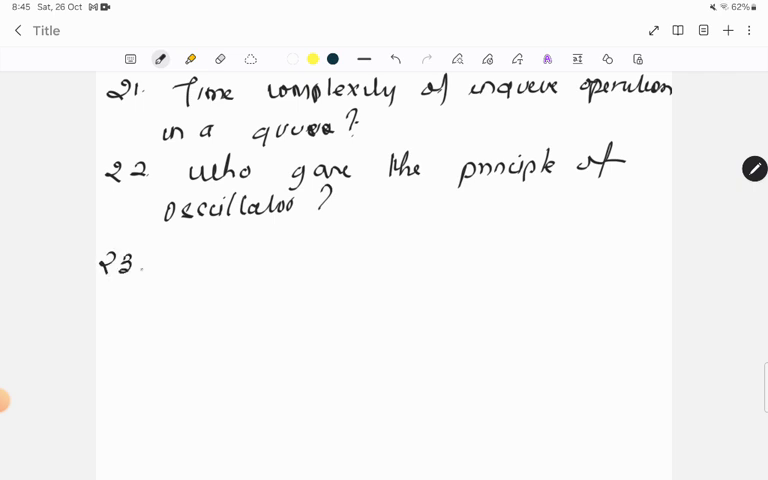
- Handwrite question 23 on the average number of searches that has to be performed
{"action": "left_click_drag", "start_coordinate": [184, 260], "coordinate": [304, 264]}
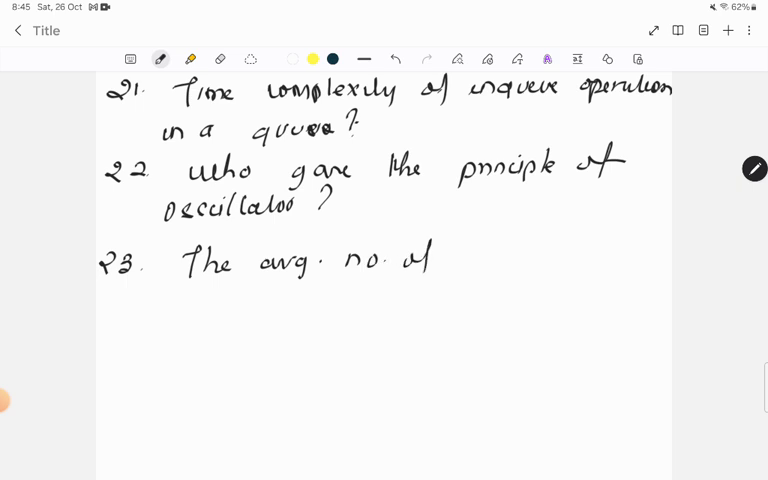
{"action": "left_click_drag", "start_coordinate": [450, 258], "coordinate": [520, 258]}
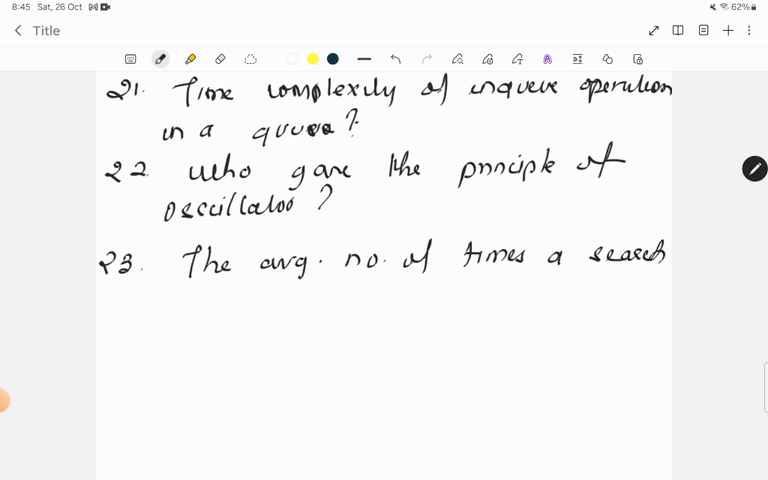
{"action": "left_click_drag", "start_coordinate": [180, 300], "coordinate": [230, 300]}
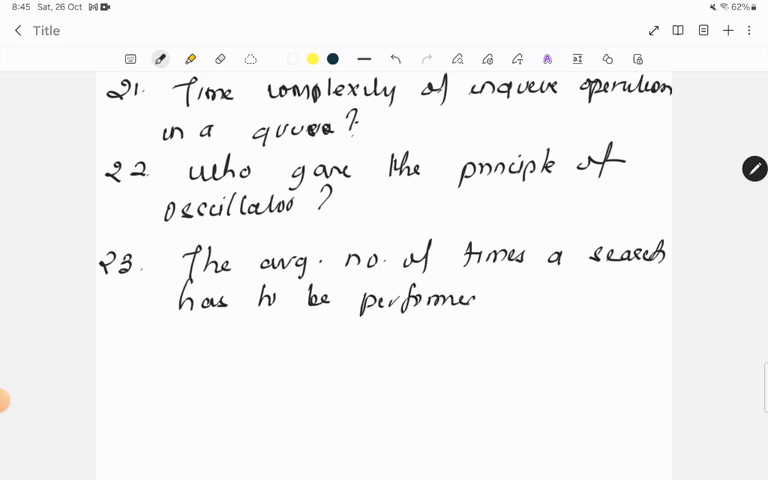
{"action": "left_click_drag", "start_coordinate": [480, 300], "coordinate": [584, 304]}
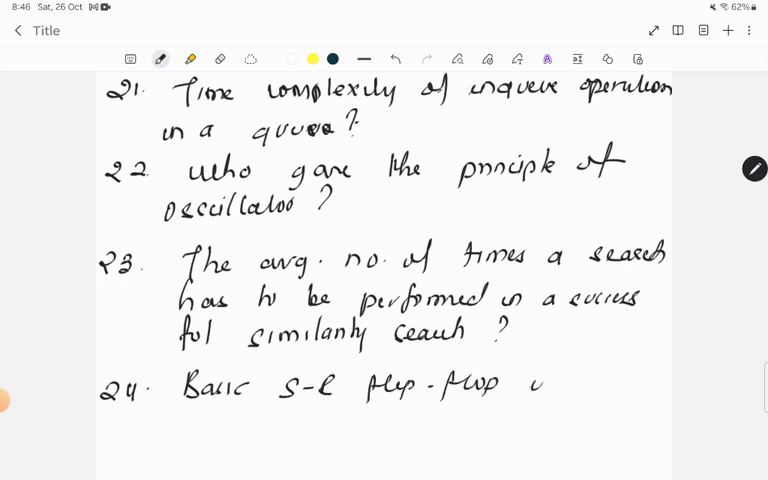
- Finish question 24 on the basic S-R flip-flop and underline its key words
{"action": "type", "text": "is ?"}
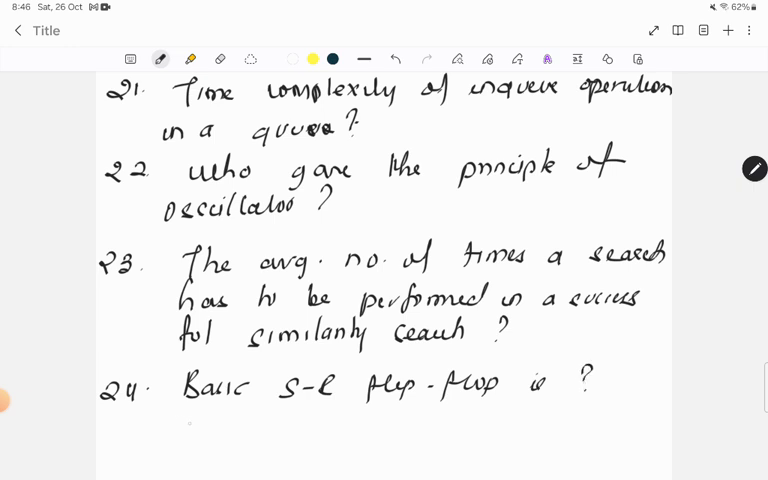
{"action": "left_click_drag", "start_coordinate": [176, 430], "coordinate": [340, 428]}
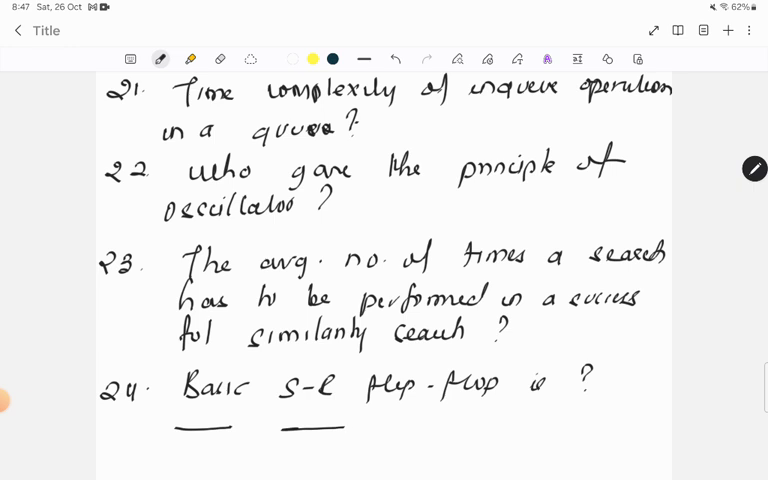
{"action": "left_click_drag", "start_coordinate": [404, 428], "coordinate": [484, 428]}
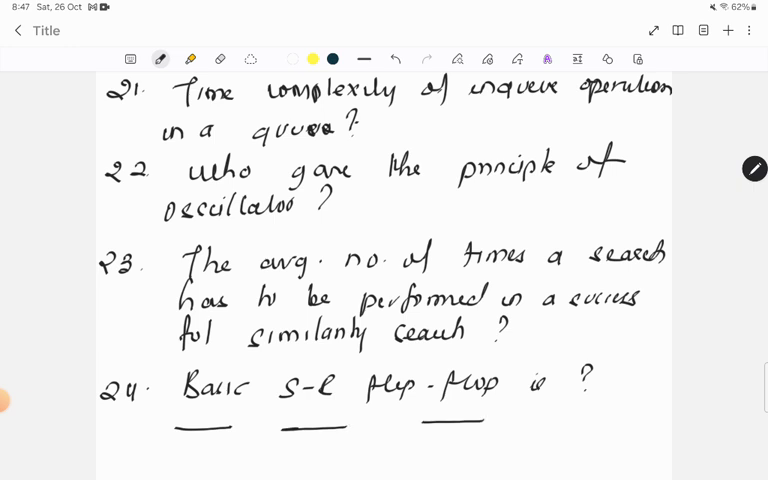
{"action": "left_click", "coordinate": [222, 56]}
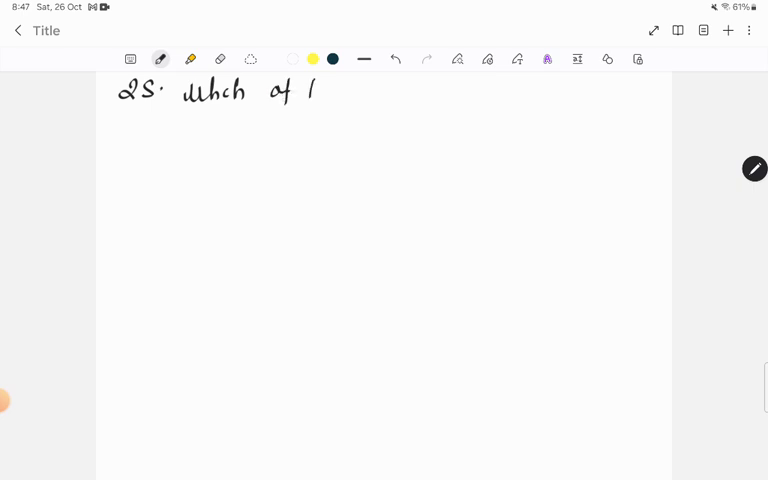
- Handwrite question 25 and question 26 on the op-amp time period of an astable multivibrator
{"action": "left_click_drag", "start_coordinate": [320, 90], "coordinate": [410, 96]}
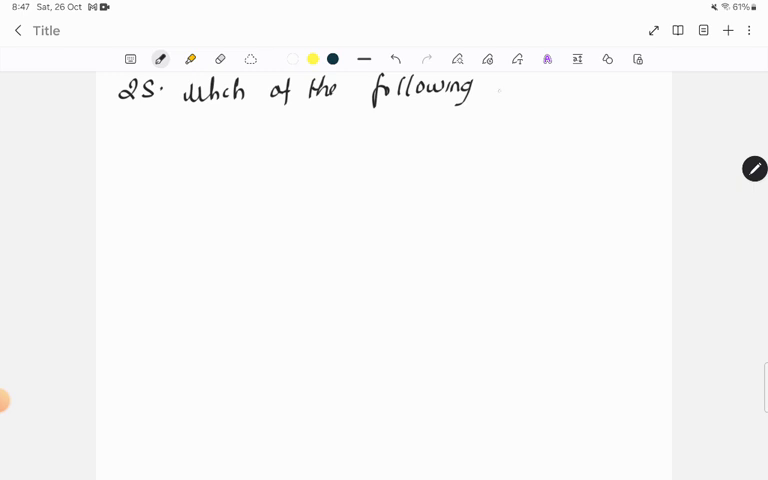
{"action": "left_click_drag", "start_coordinate": [500, 90], "coordinate": [570, 96]}
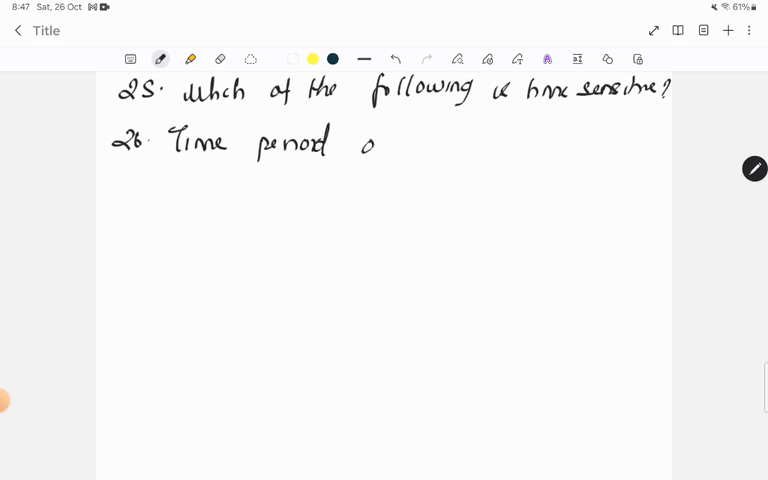
{"action": "left_click_drag", "start_coordinate": [370, 144], "coordinate": [490, 144]}
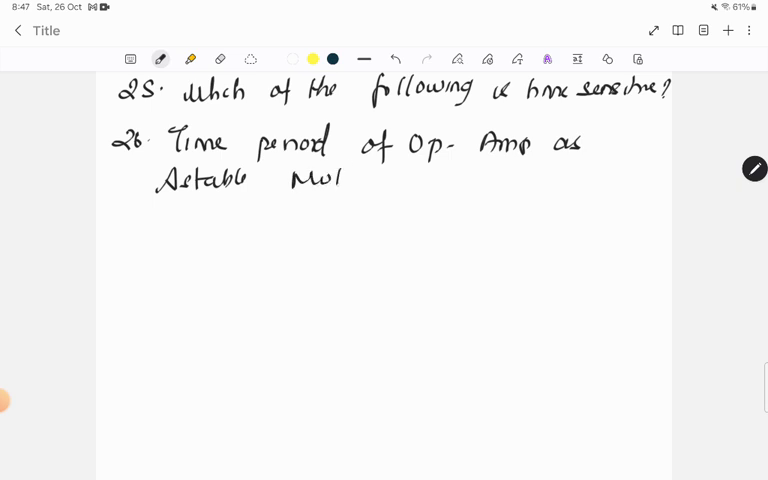
{"action": "left_click_drag", "start_coordinate": [344, 180], "coordinate": [400, 180]}
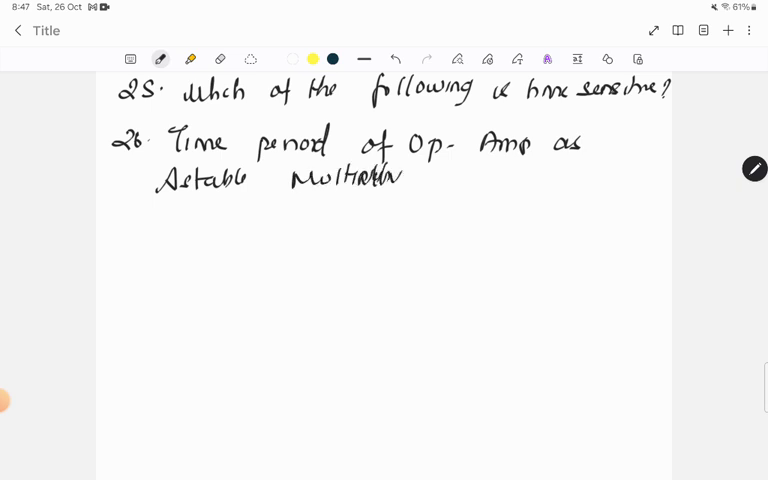
{"action": "left_click_drag", "start_coordinate": [404, 178], "coordinate": [484, 180]}
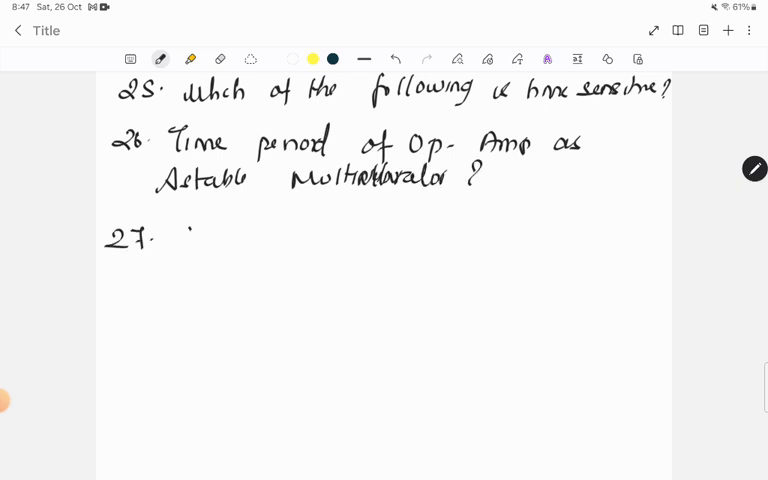
- Handwrite question 27 on the J-K flip-flop with J = 1 and question 28 on the 192.1 IP address, then clear the page
{"action": "left_click_drag", "start_coordinate": [170, 236], "coordinate": [276, 236]}
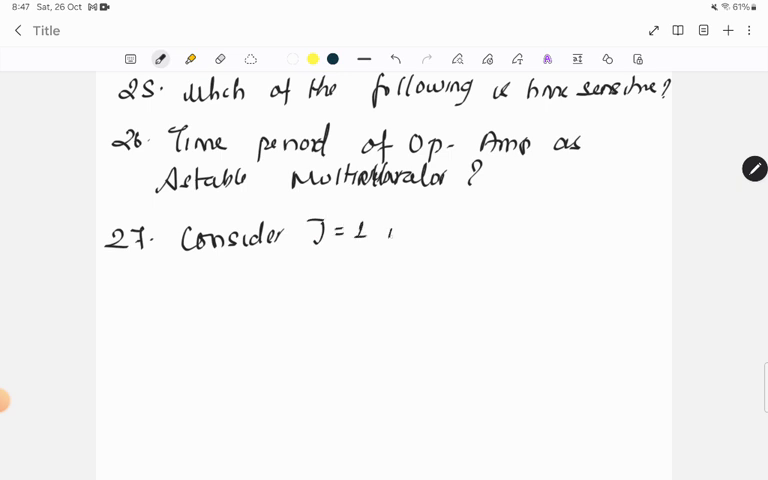
{"action": "left_click_drag", "start_coordinate": [400, 232], "coordinate": [500, 232]}
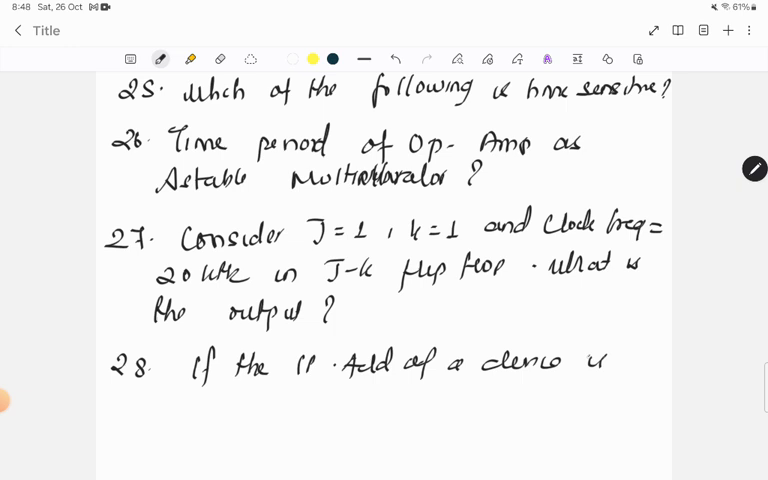
{"action": "type", "text": "192.168.1"}
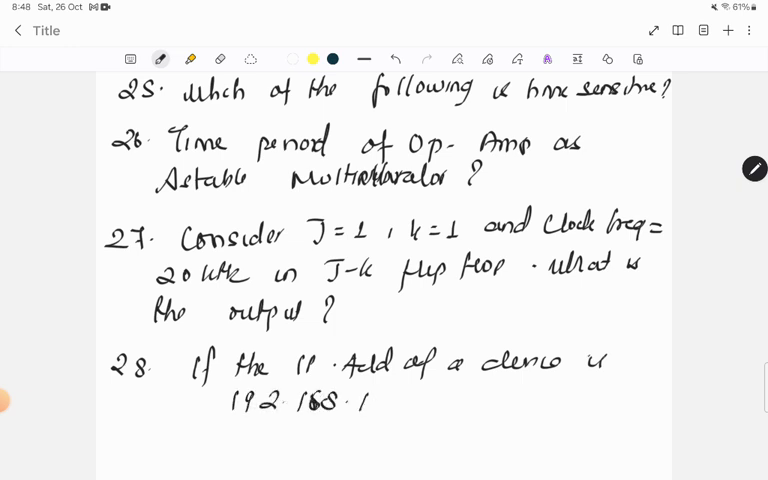
{"action": "left_click_drag", "start_coordinate": [376, 410], "coordinate": [470, 410]}
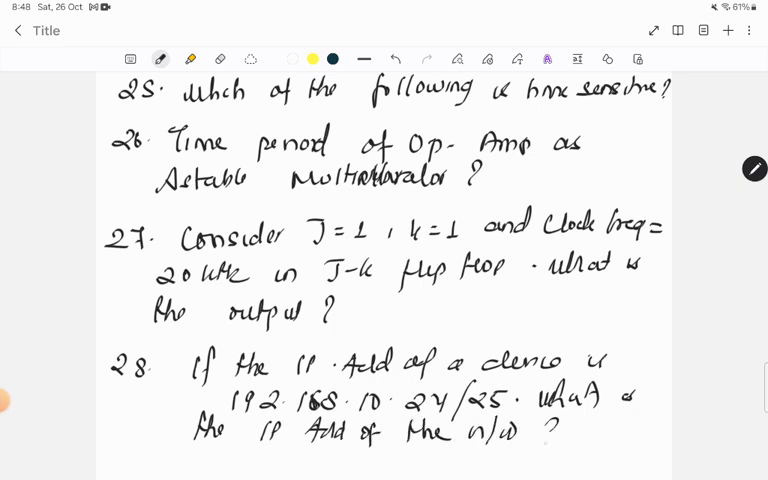
{"action": "left_click", "coordinate": [222, 58]}
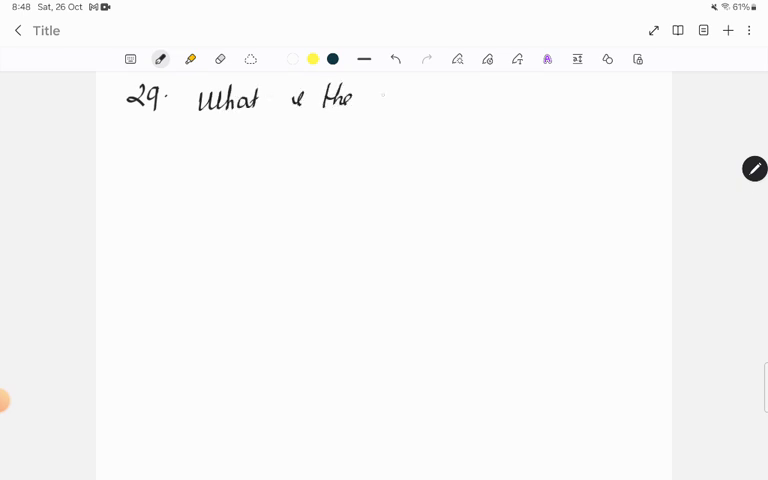
- Handwrite question 29 asking for the z-transform of the given expression
{"action": "left_click_drag", "start_coordinate": [380, 96], "coordinate": [490, 96]}
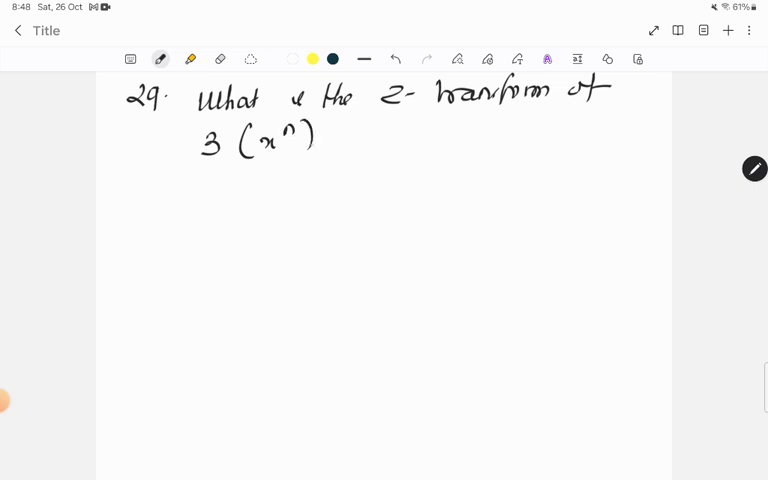
{"action": "left_click_drag", "start_coordinate": [324, 140], "coordinate": [390, 136]}
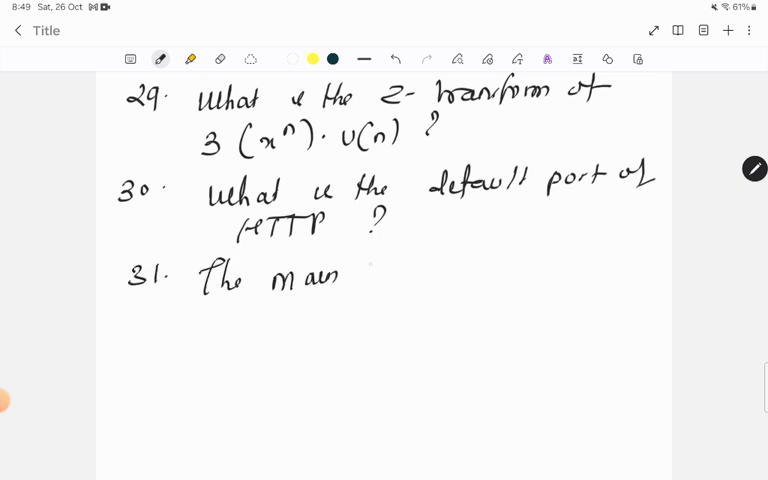
- Handwrite question 31 on the main feature of RISC and begin question 32 on a matrix transformation
{"action": "left_click_drag", "start_coordinate": [350, 276], "coordinate": [440, 276]}
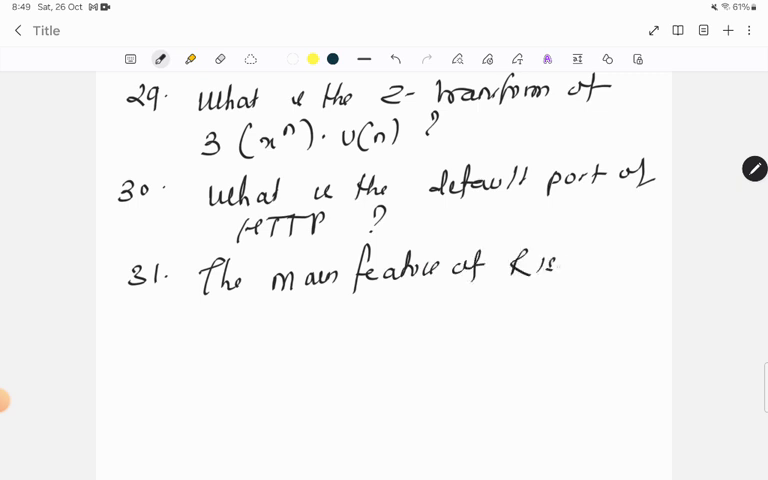
{"action": "left_click_drag", "start_coordinate": [560, 264], "coordinate": [640, 270]}
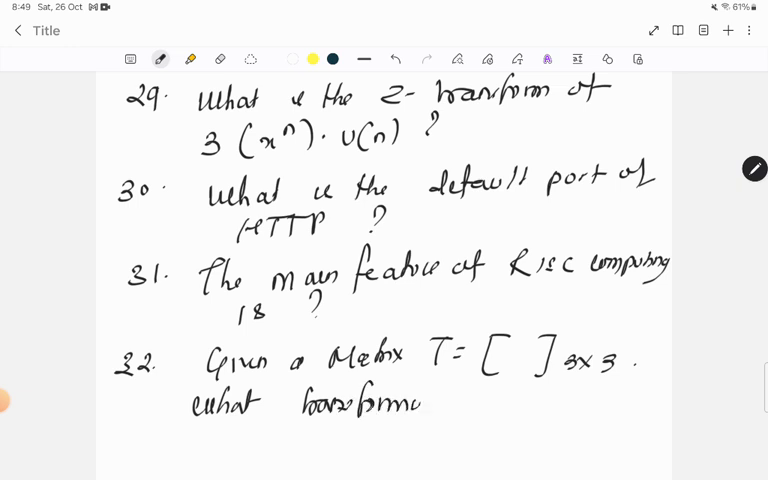
{"action": "left_click_drag", "start_coordinate": [424, 404], "coordinate": [510, 404]}
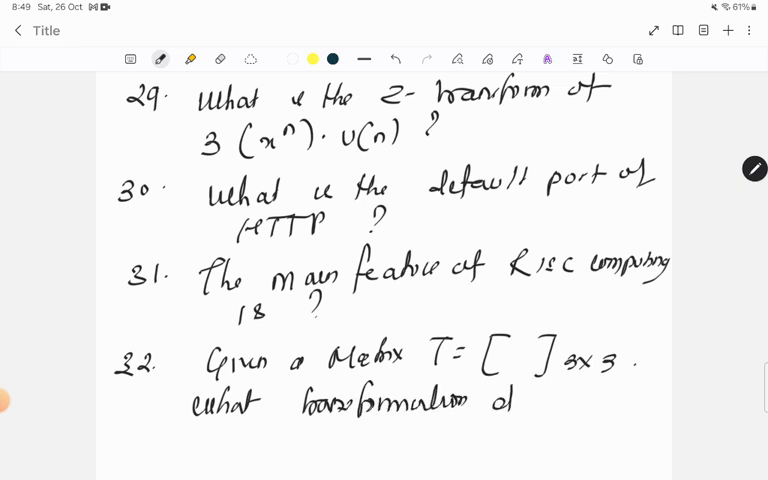